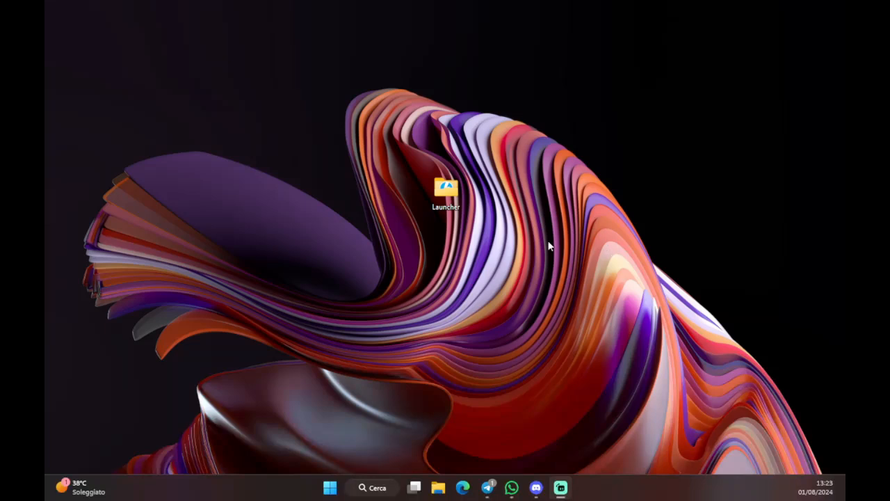
mouse_move(546, 248)
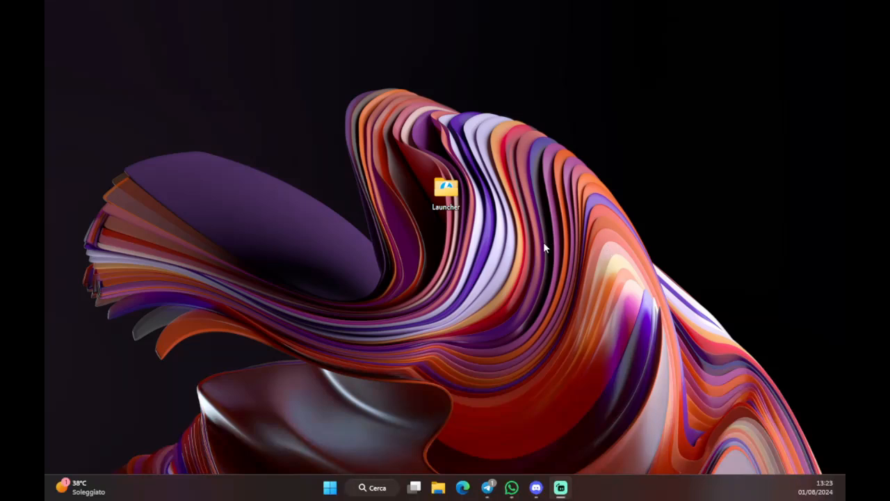
mouse_move(519, 215)
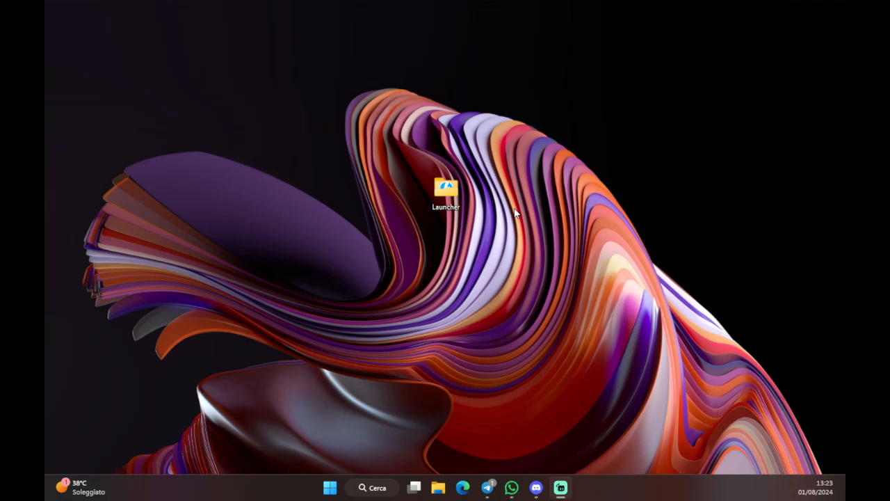
mouse_move(486, 208)
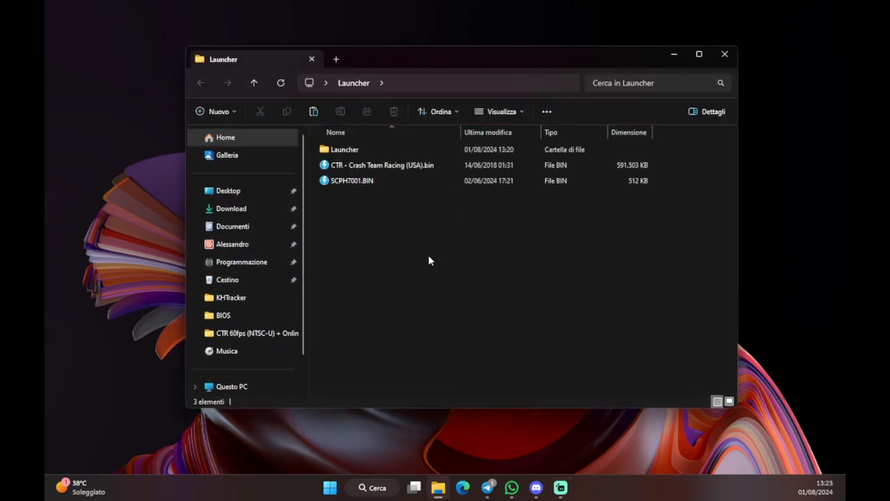
mouse_move(345, 148)
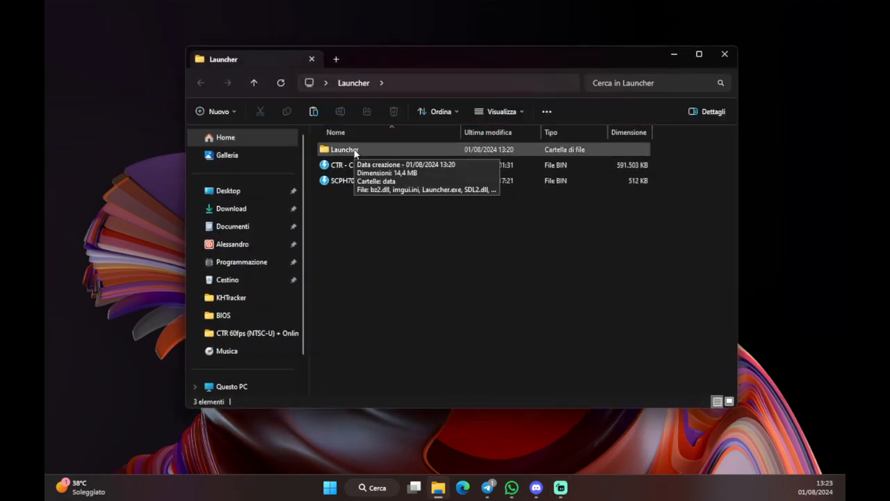
mouse_move(459, 297)
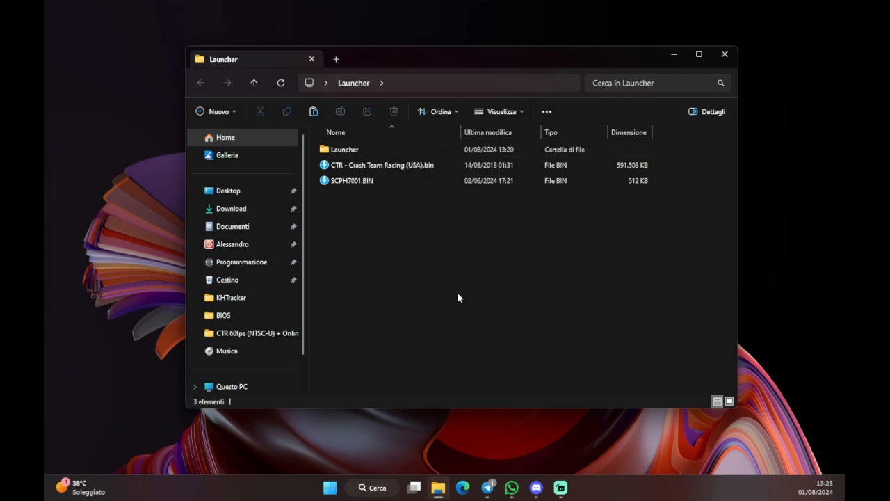
mouse_move(429, 226)
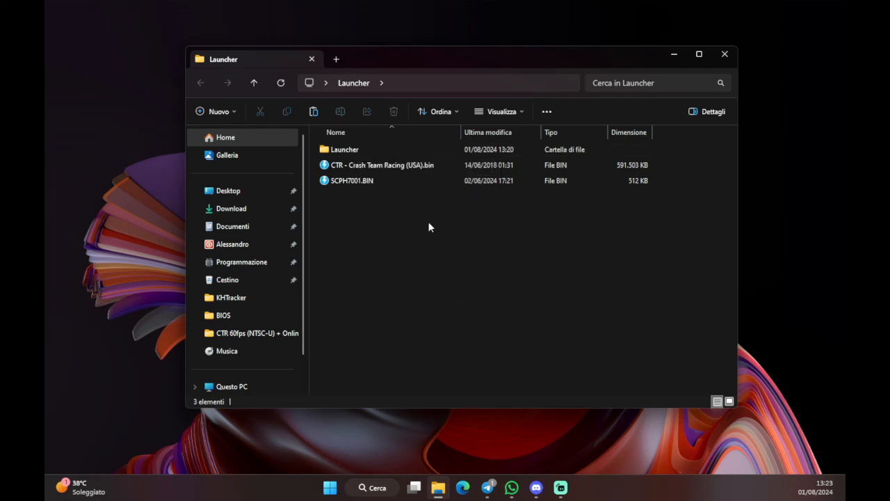
mouse_move(424, 266)
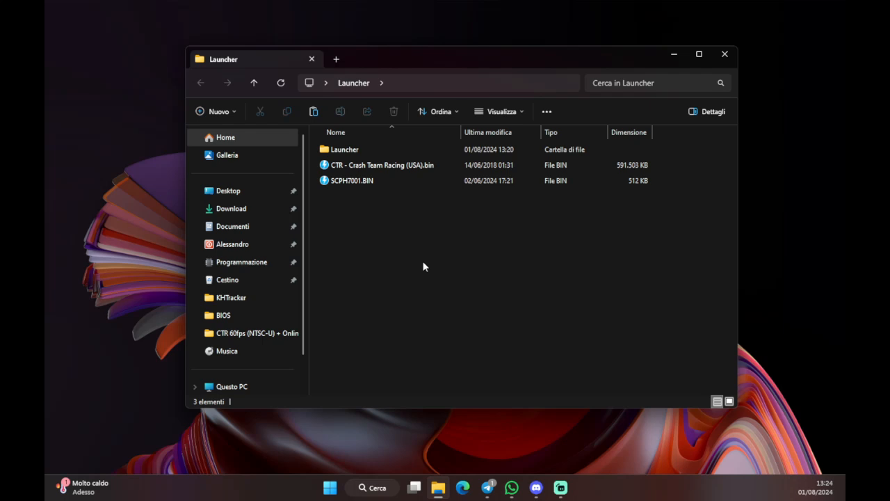
mouse_move(418, 217)
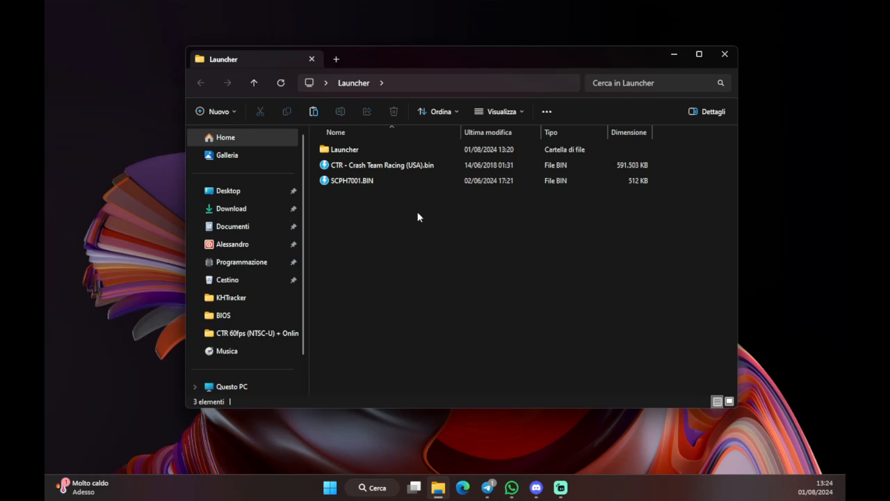
mouse_move(445, 174)
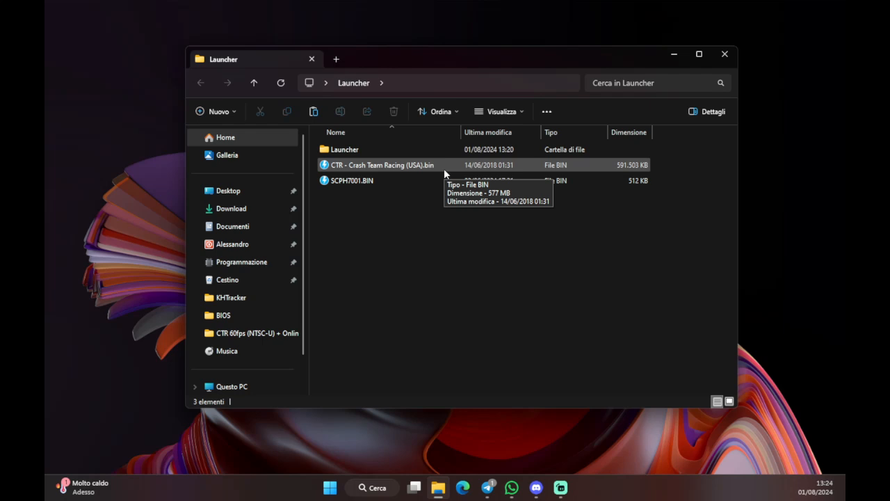
mouse_move(418, 174)
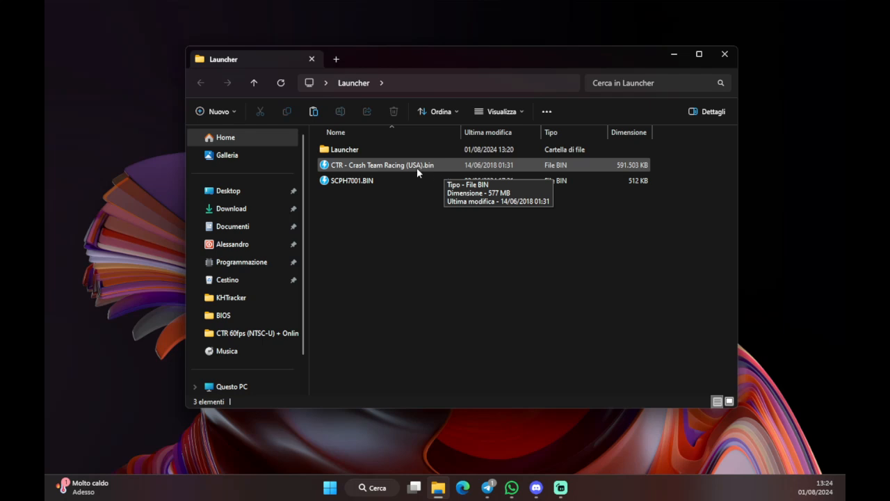
mouse_move(436, 169)
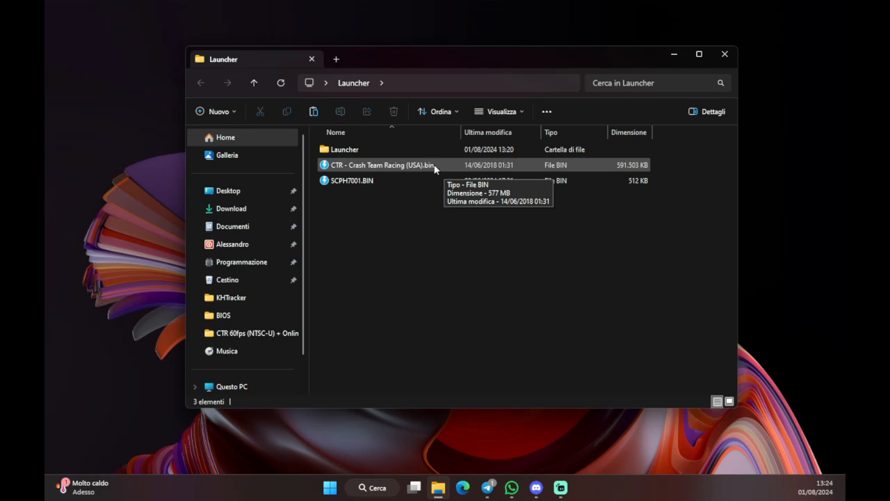
mouse_move(402, 169)
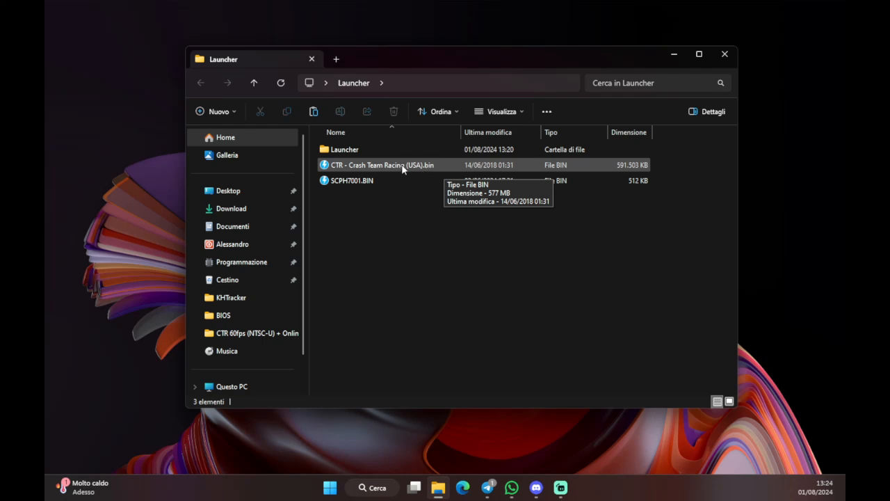
Step: Inspect the Crash Team Racing image (577 MB) and SCPH7001.BIN BIOS (512 KB) in Launcher
left_click(381, 165)
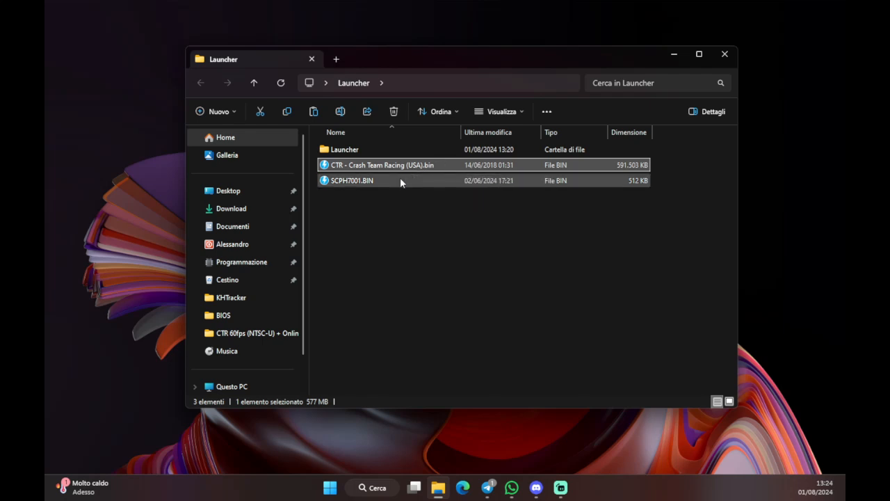
left_click(353, 180)
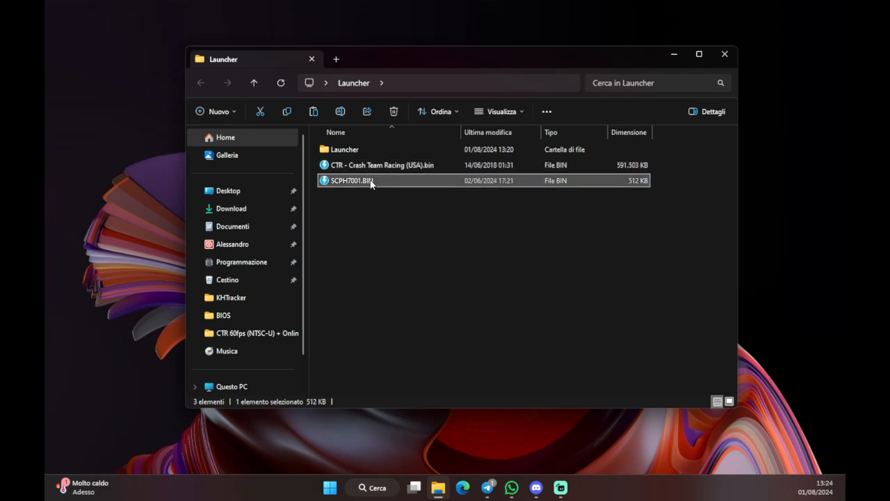
mouse_move(355, 180)
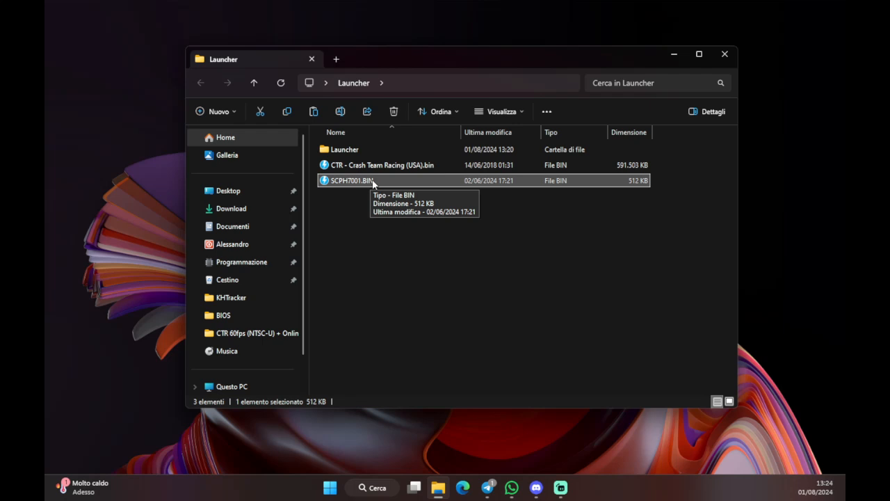
mouse_move(387, 189)
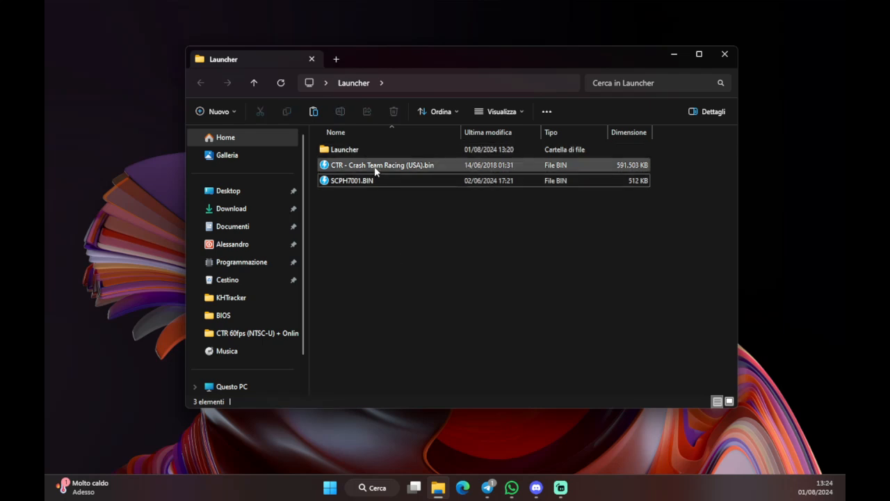
mouse_move(344, 149)
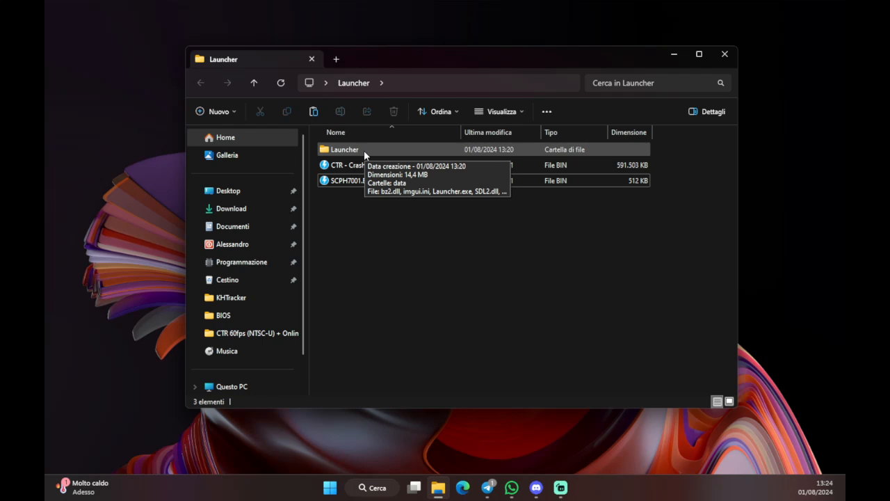
Step: Open the inner Launcher folder and select Launcher.exe
double_click(345, 149)
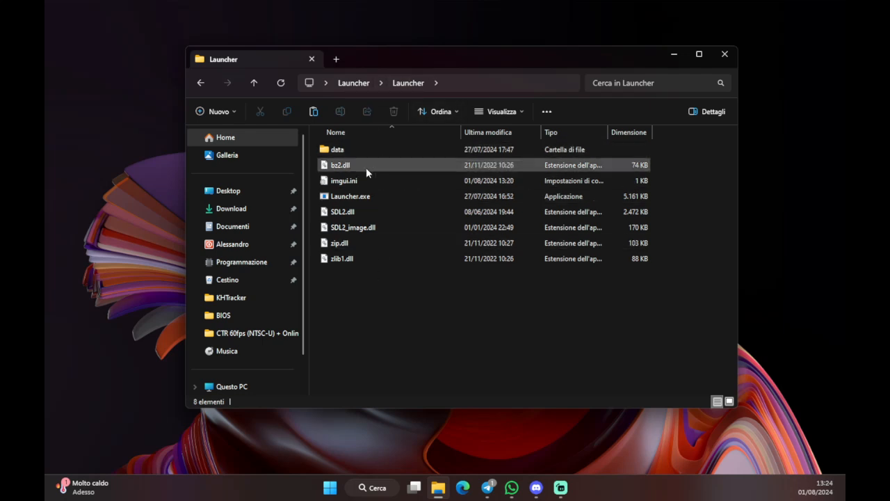
left_click(350, 196)
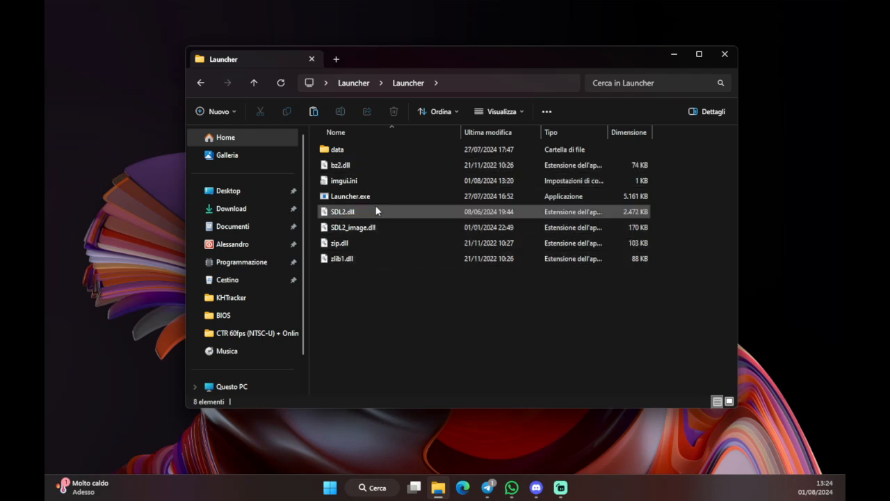
mouse_move(376, 196)
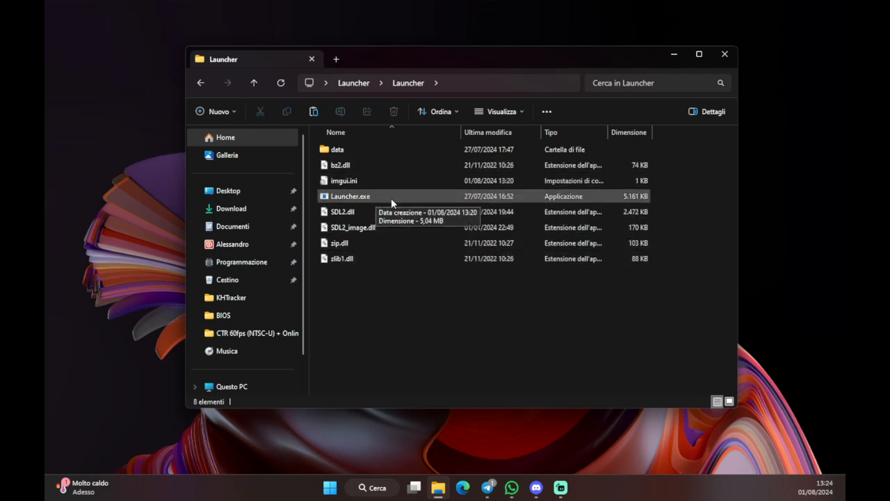
left_click(349, 196)
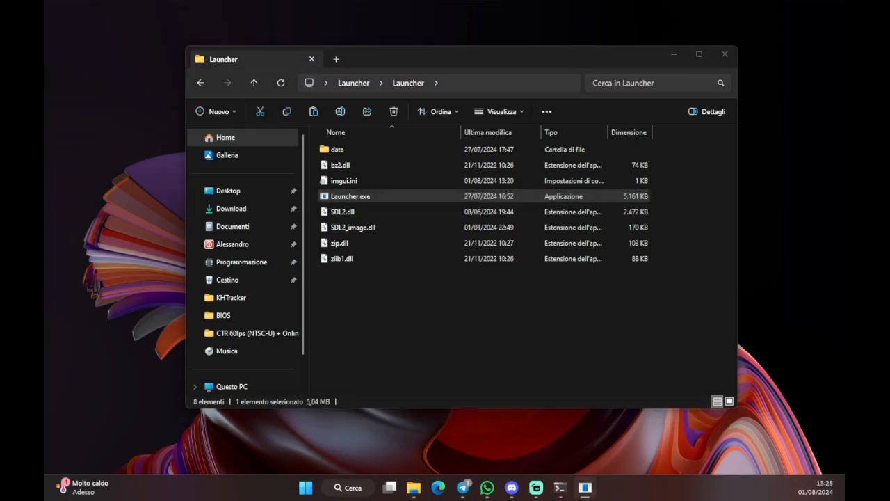
double_click(350, 195)
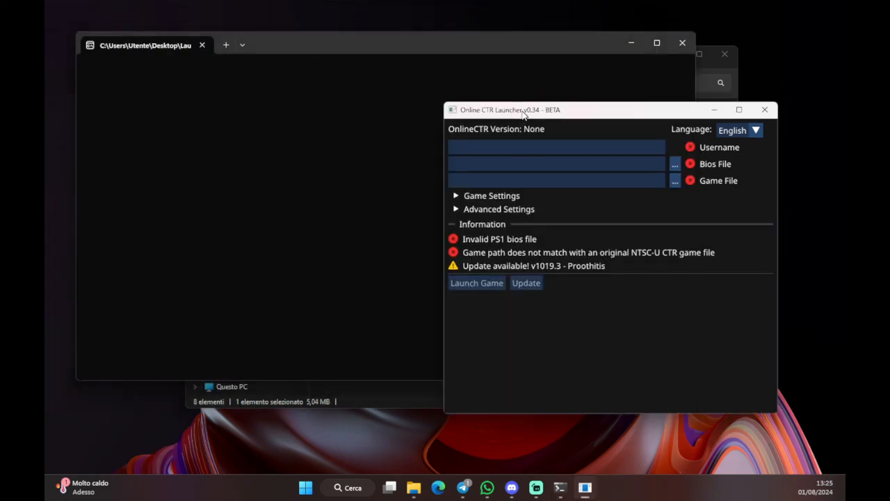
left_click_drag(522, 109, 521, 116)
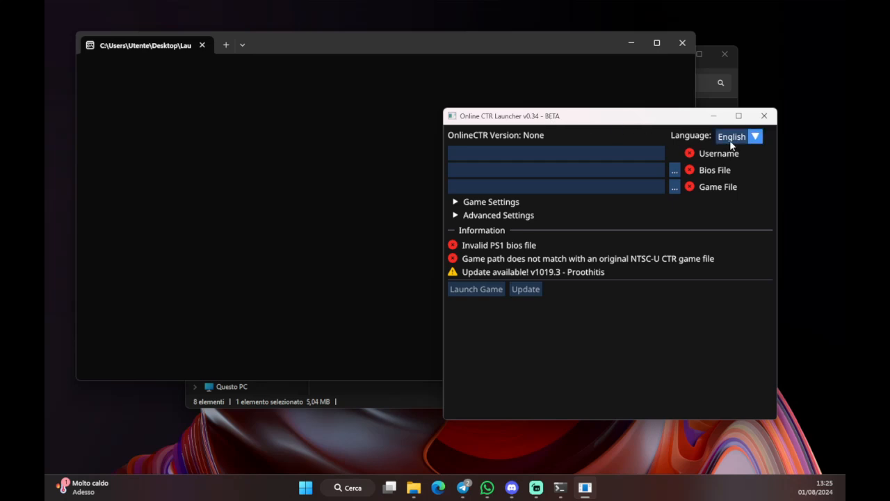
left_click(755, 137)
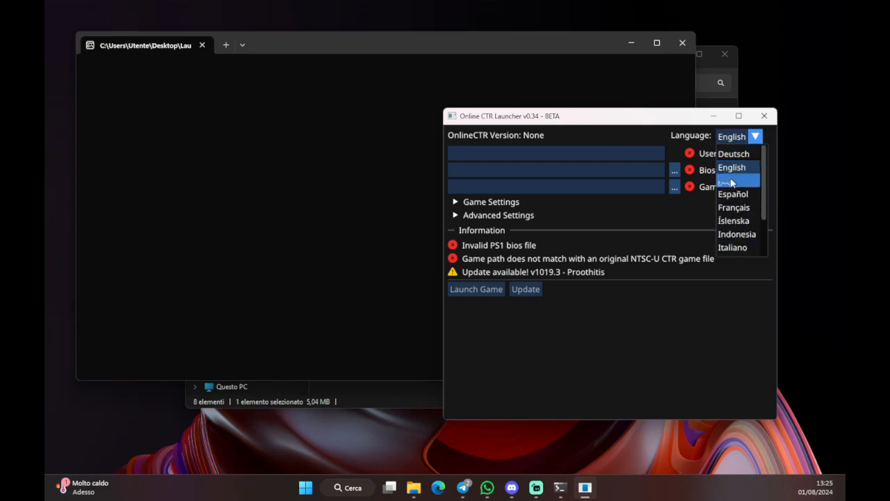
mouse_move(732, 168)
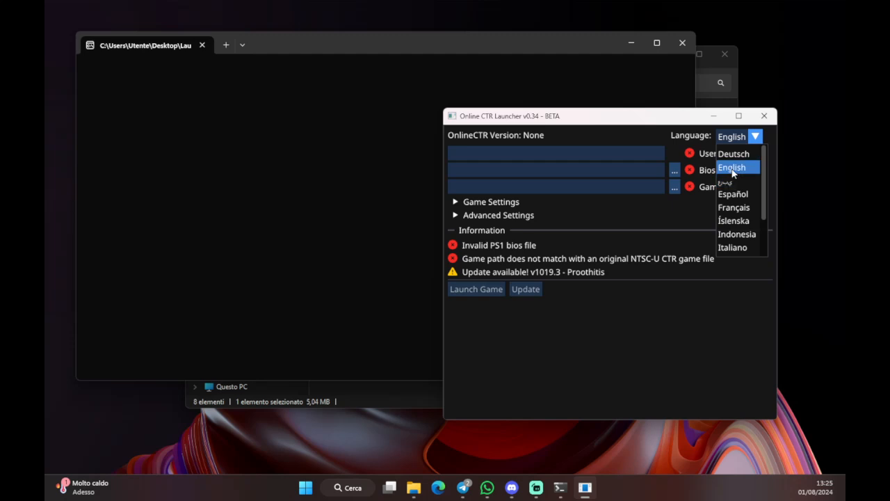
mouse_move(733, 247)
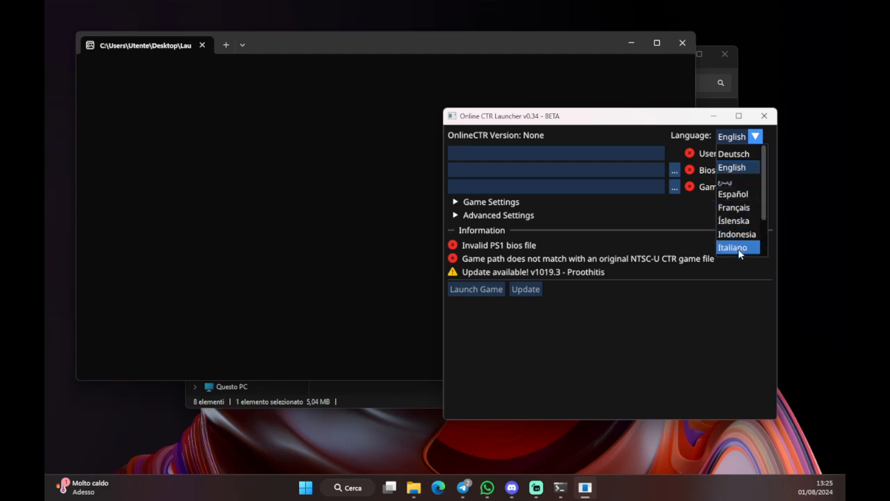
left_click(733, 247)
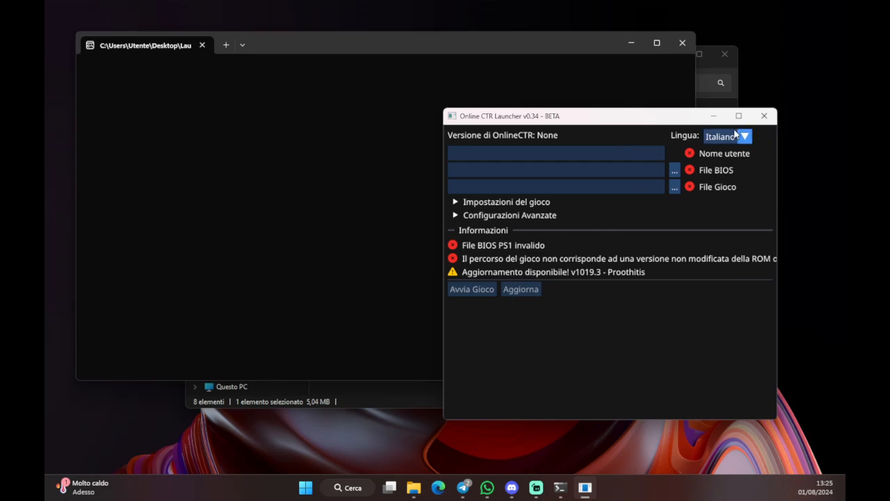
mouse_move(729, 142)
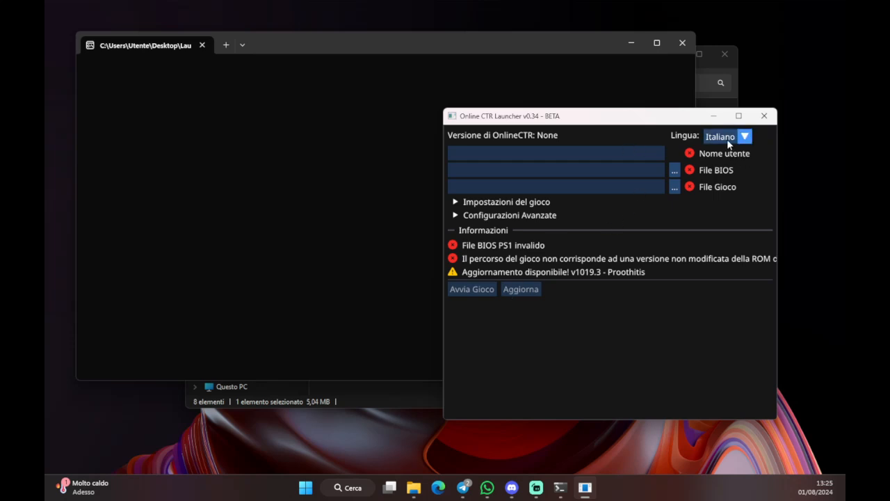
left_click(727, 136)
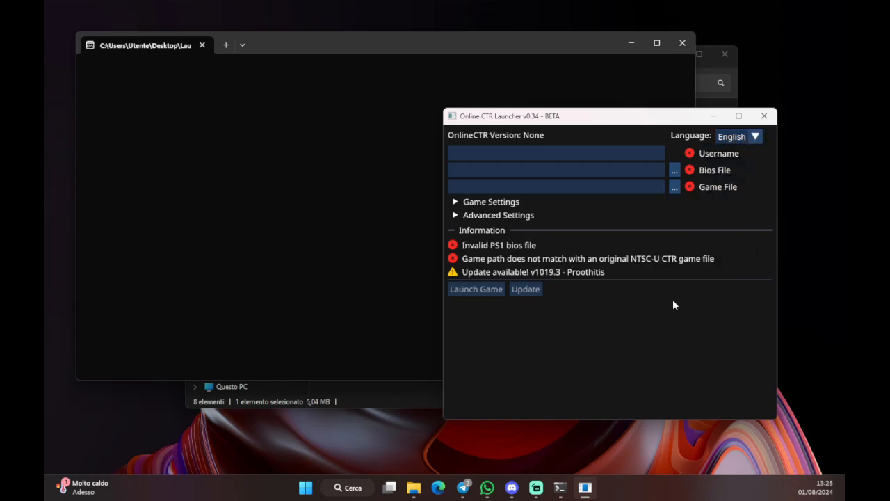
mouse_move(711, 165)
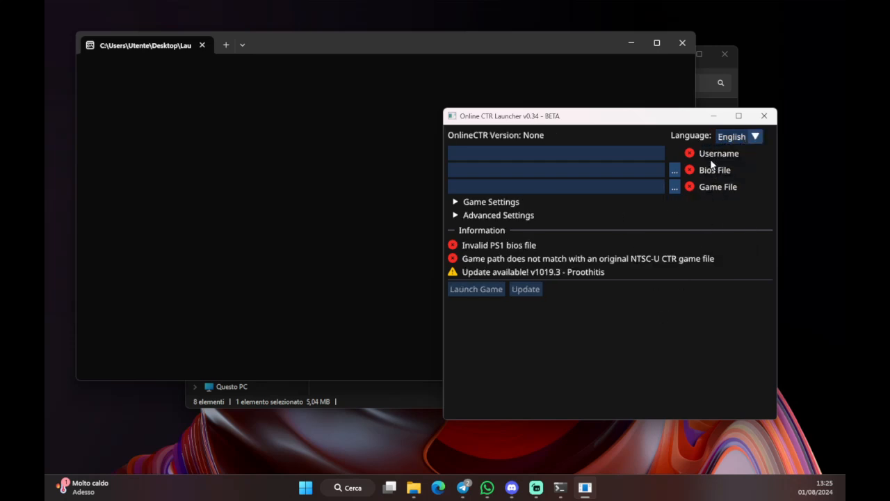
mouse_move(705, 161)
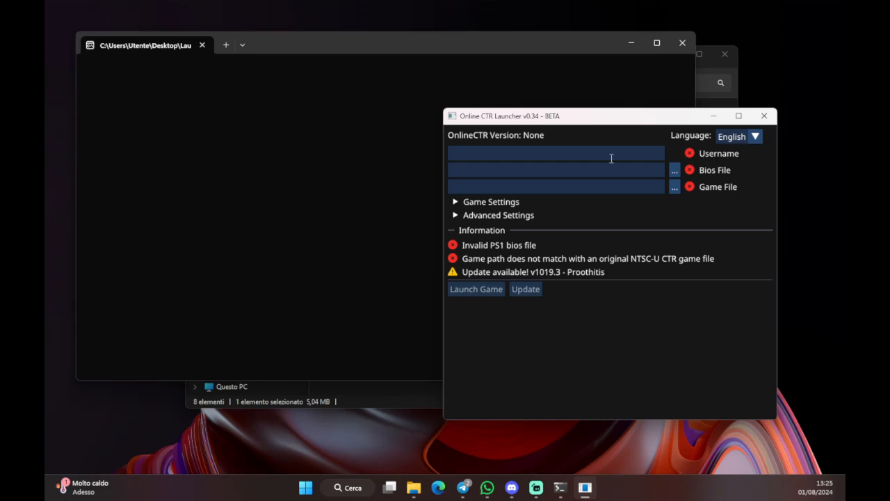
Step: Enter Orso as the launcher username
type("Orso")
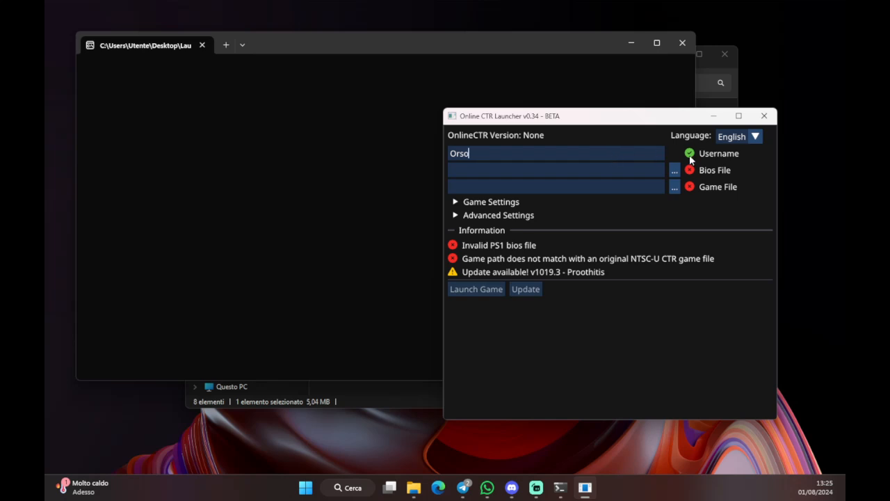
mouse_move(713, 160)
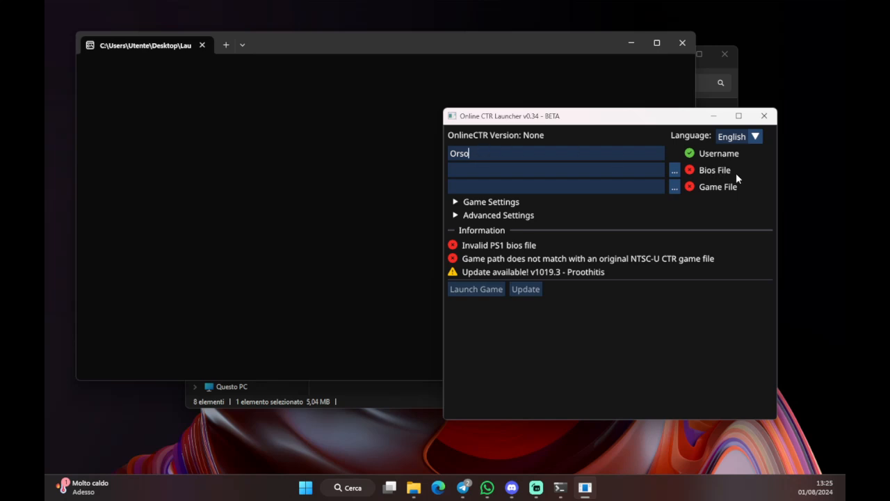
mouse_move(721, 182)
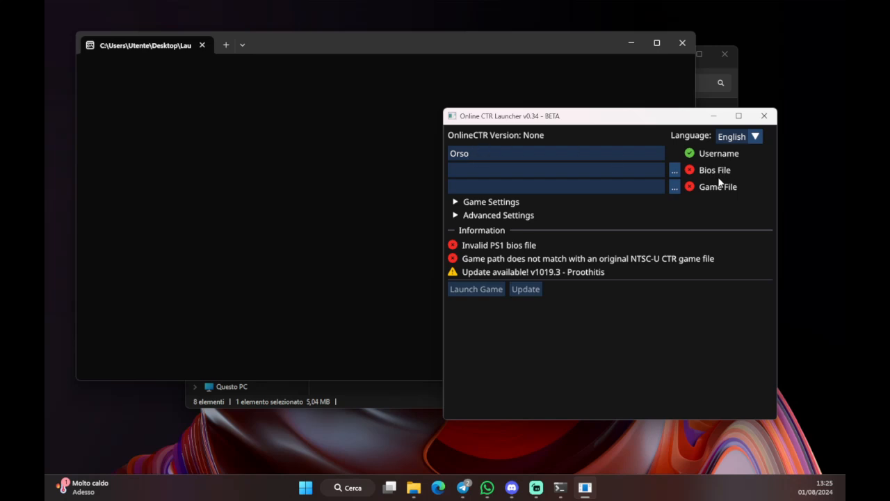
mouse_move(699, 177)
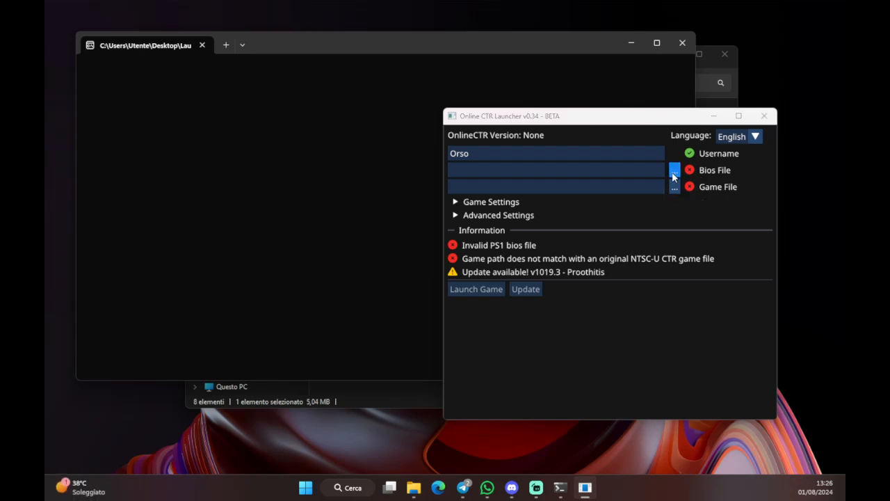
Step: Pick SCPH7001.BIN from Desktop > Launcher as the Bios File
left_click(673, 169)
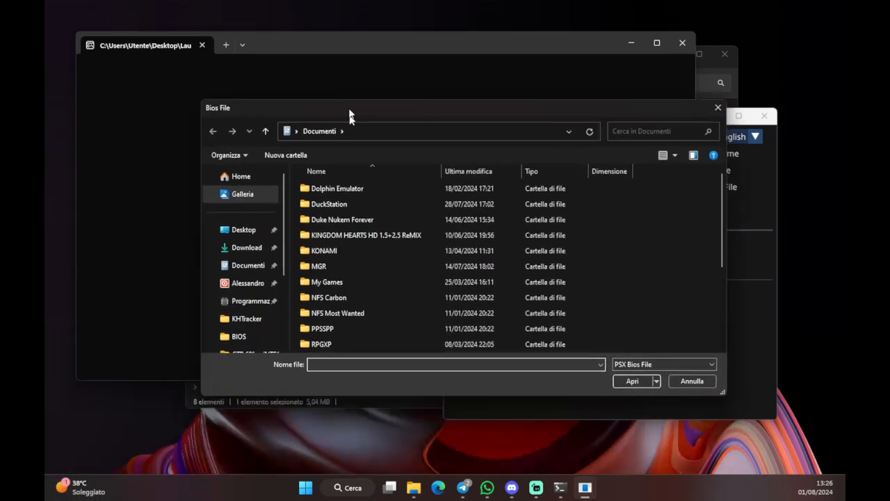
left_click(243, 230)
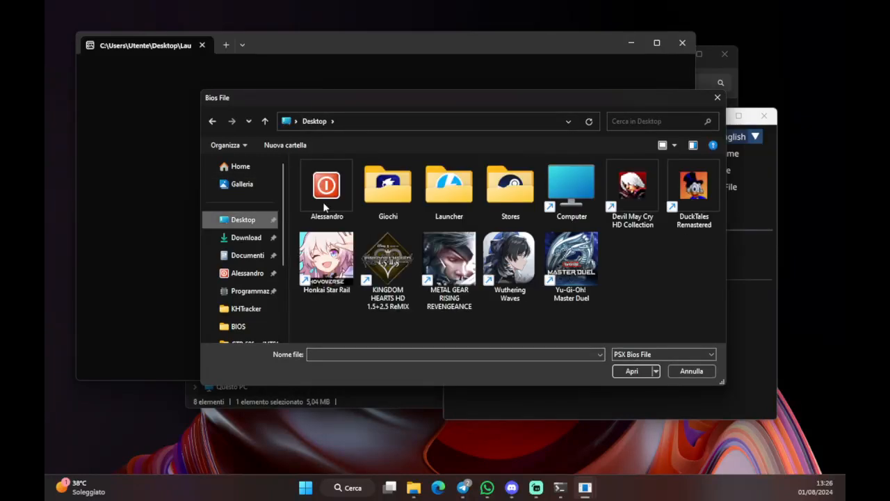
double_click(449, 184)
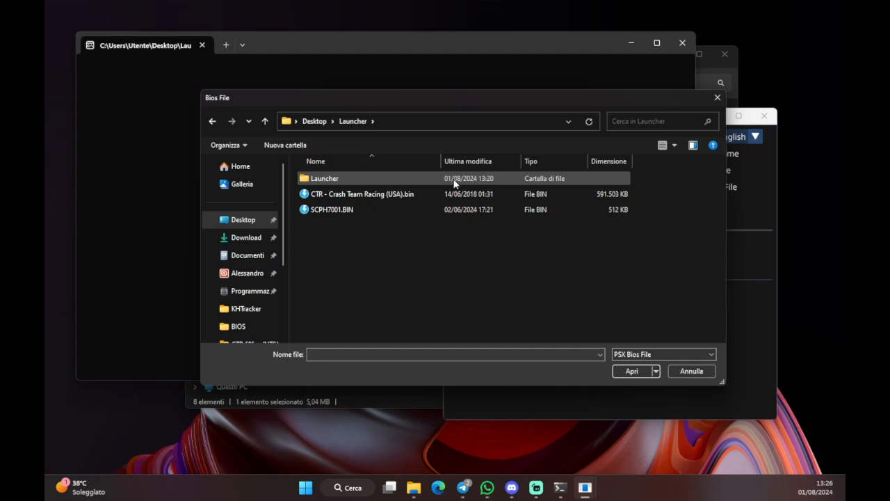
left_click(332, 209)
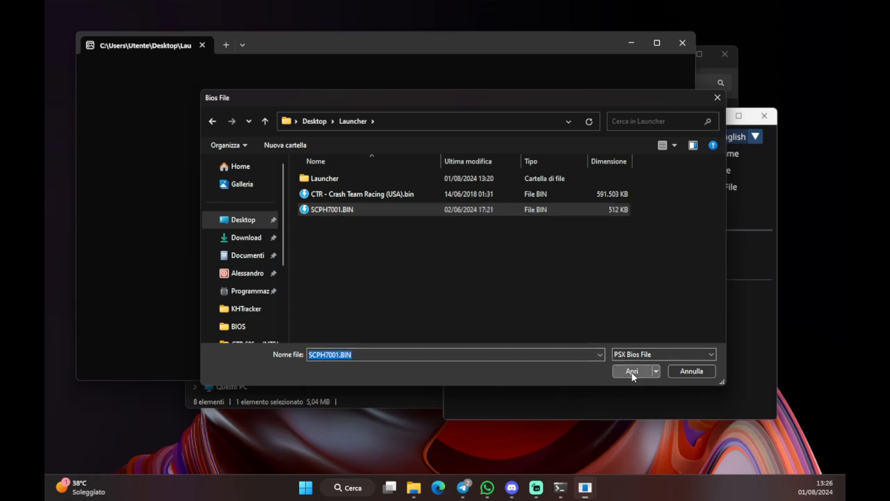
left_click(632, 371)
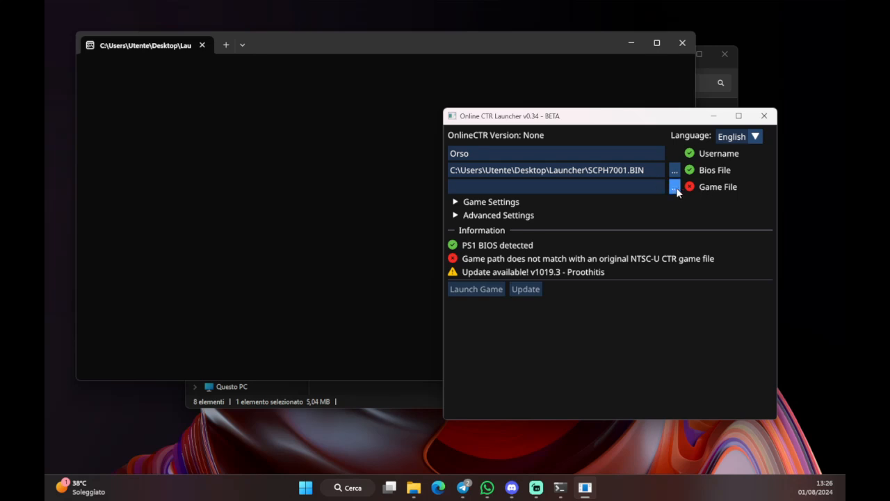
Step: Choose CTR - Crash Team Racing (USA).bin from the Launcher folder as the Game File
left_click(673, 186)
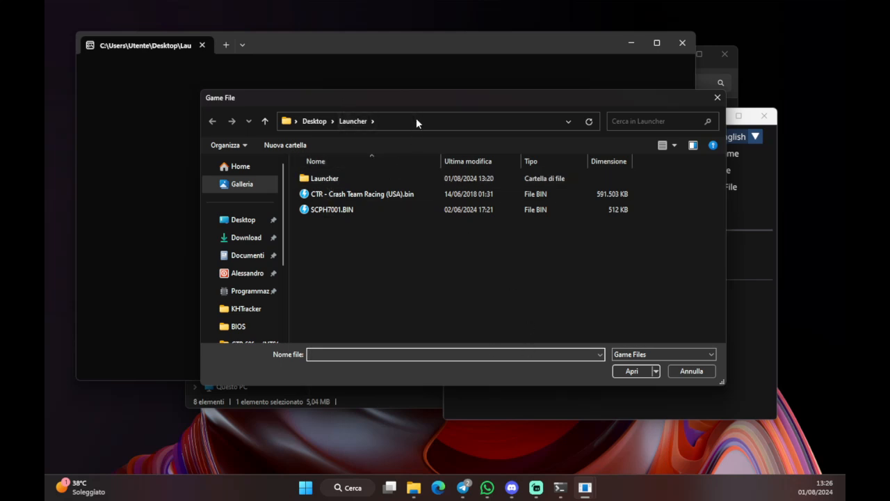
left_click(332, 209)
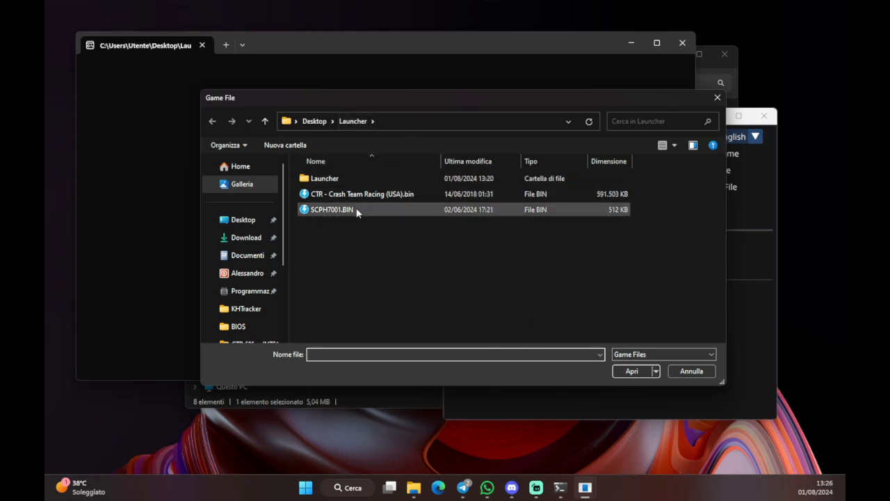
left_click(362, 193)
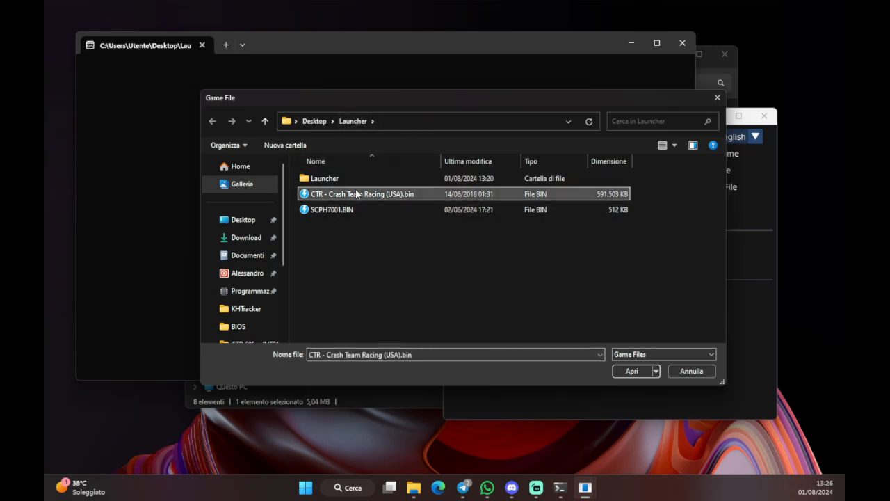
left_click(632, 371)
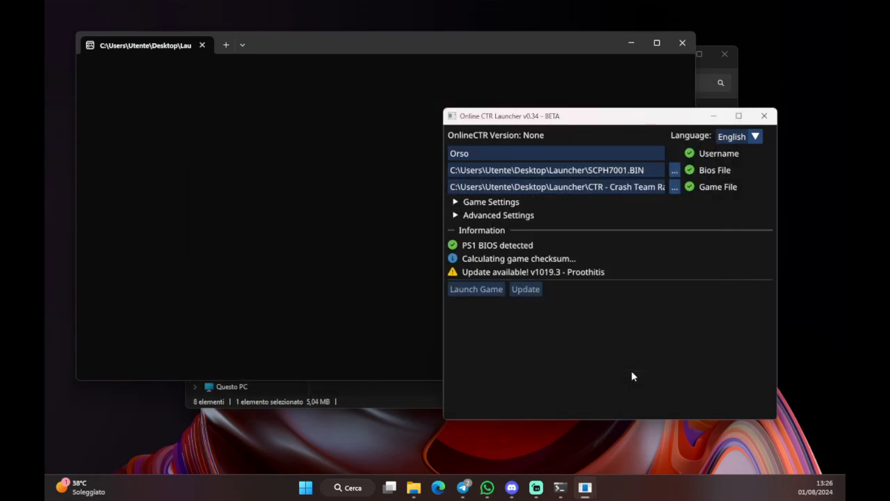
mouse_move(692, 165)
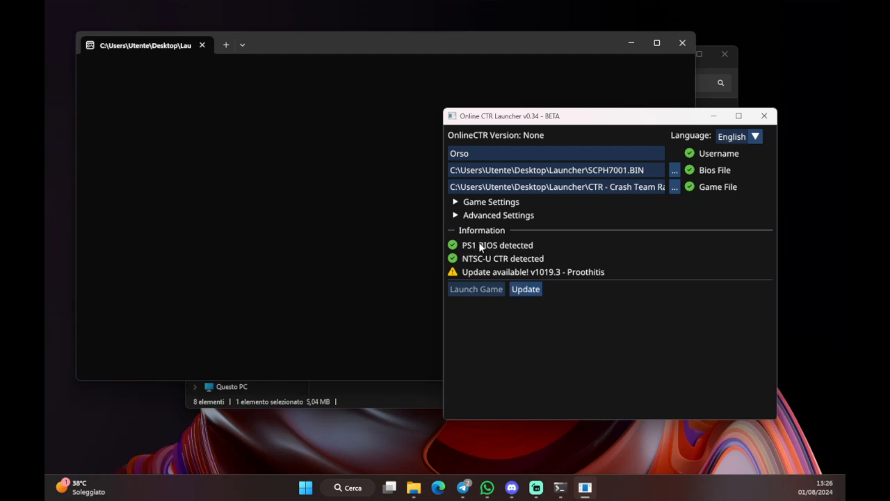
mouse_move(552, 262)
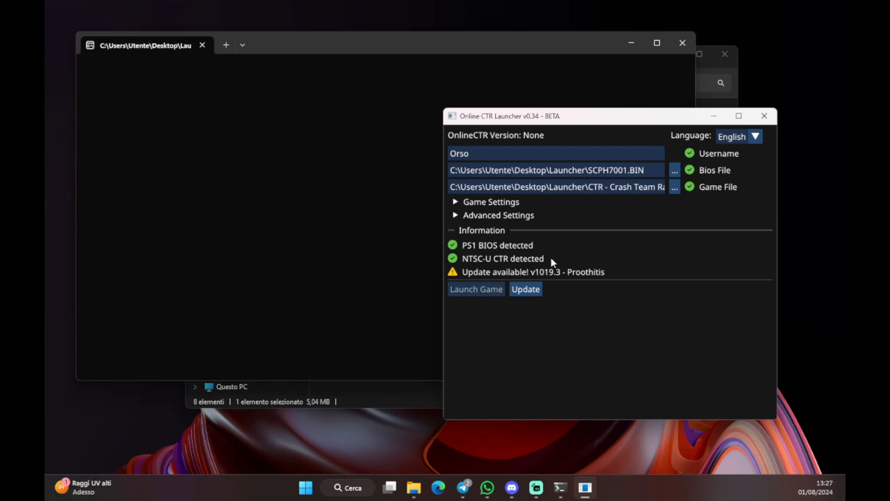
mouse_move(502, 258)
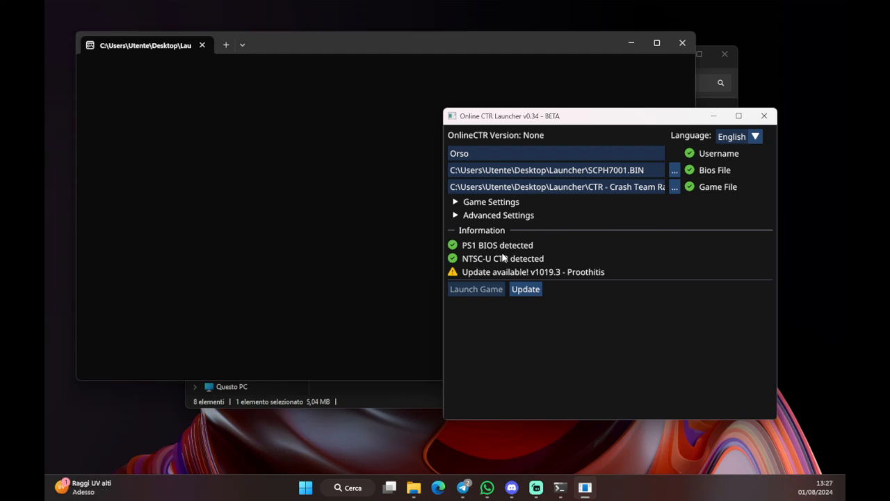
mouse_move(576, 226)
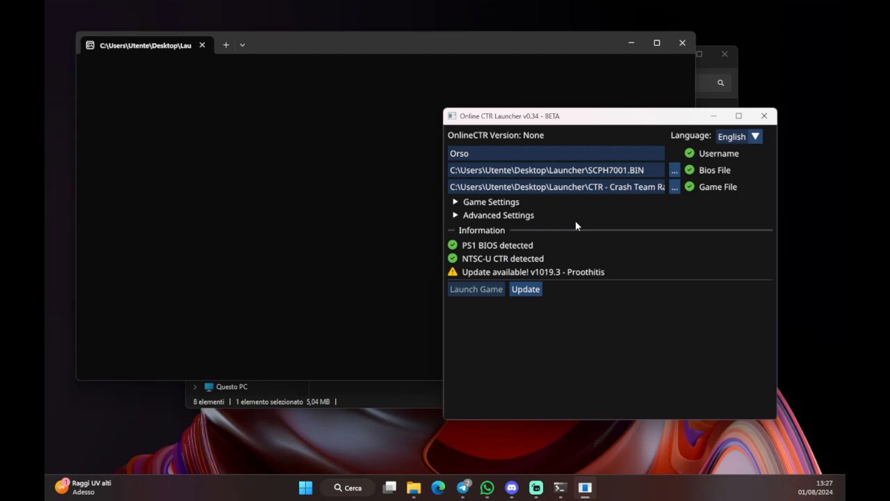
mouse_move(549, 129)
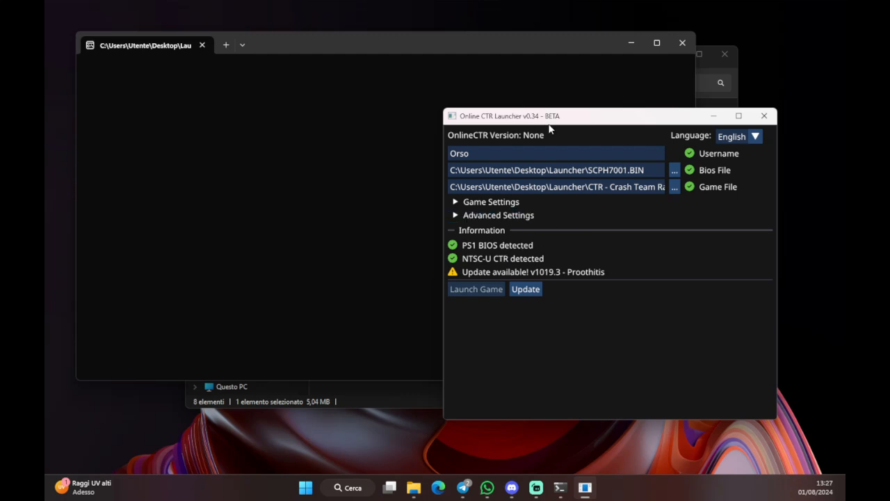
Step: Expand Game Settings, lower the FX volume and drag Music down to 0.00
left_click(491, 202)
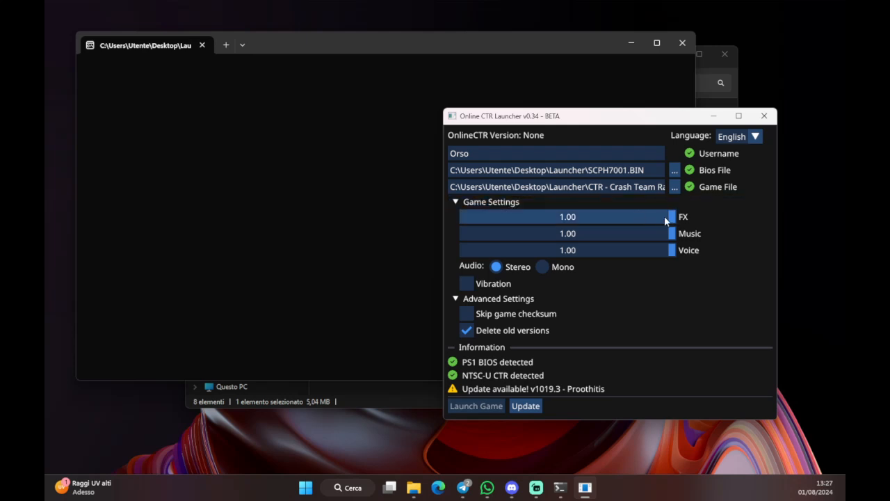
left_click_drag(670, 216, 606, 216)
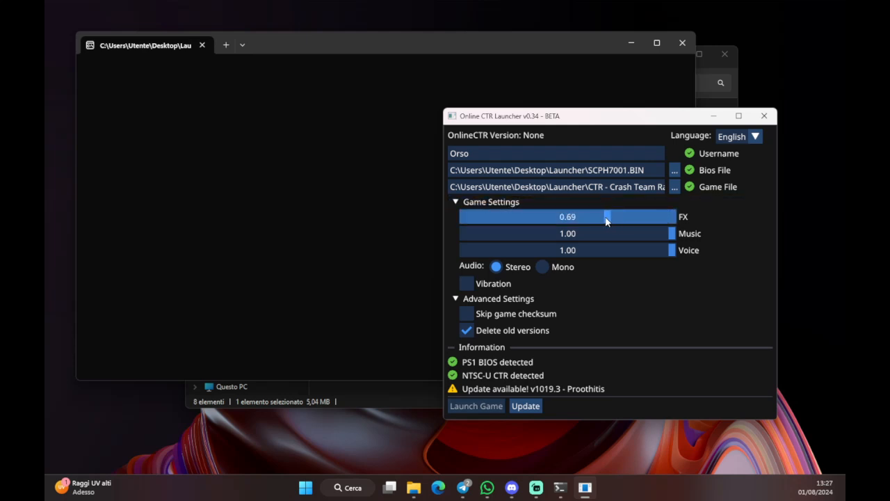
left_click_drag(605, 216, 562, 216)
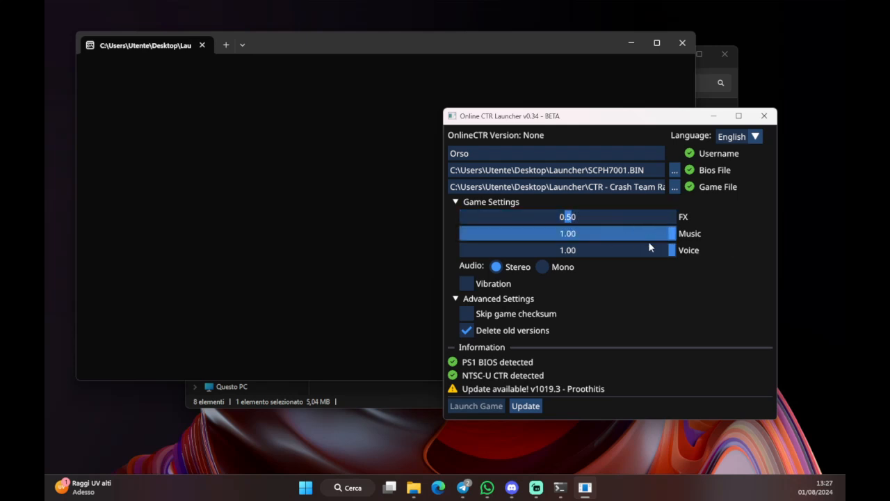
left_click_drag(671, 233, 462, 233)
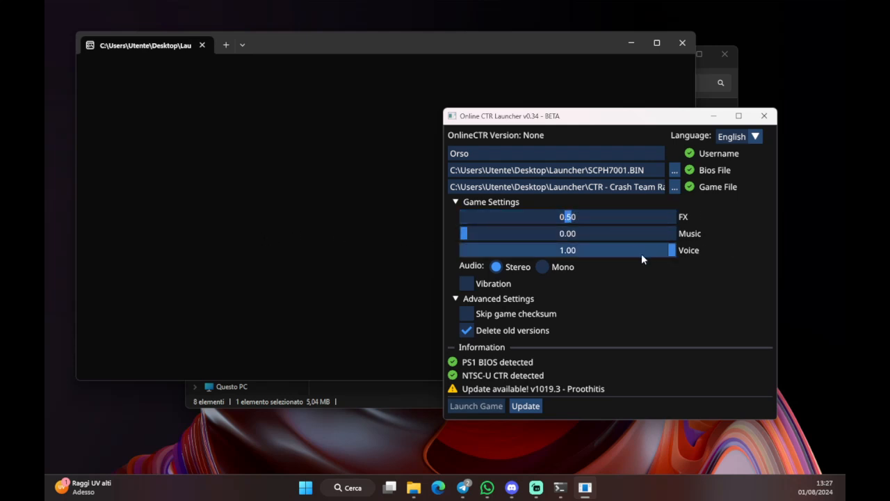
mouse_move(582, 257)
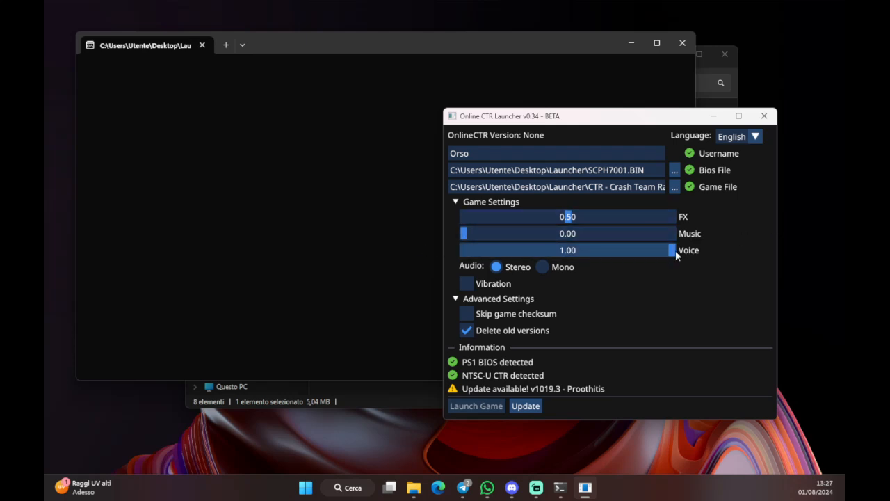
Step: Set the Voice volume slider to 0.50
left_click_drag(670, 250, 566, 250)
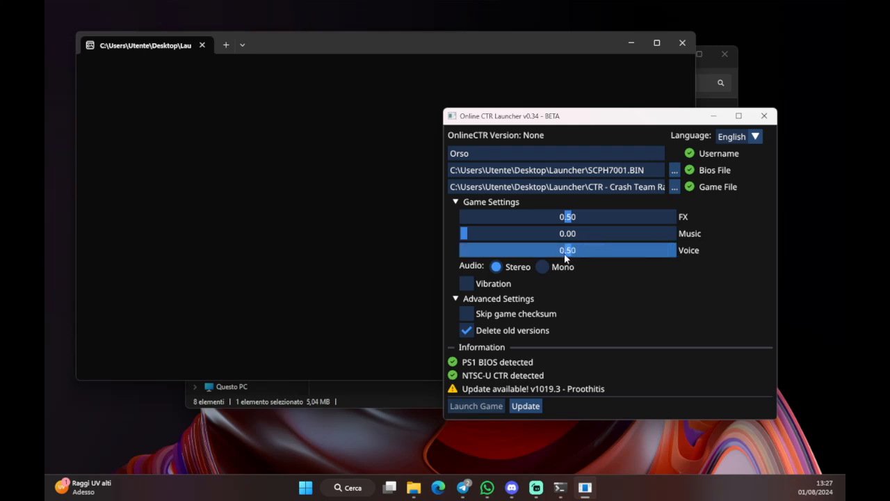
left_click_drag(566, 249, 465, 250)
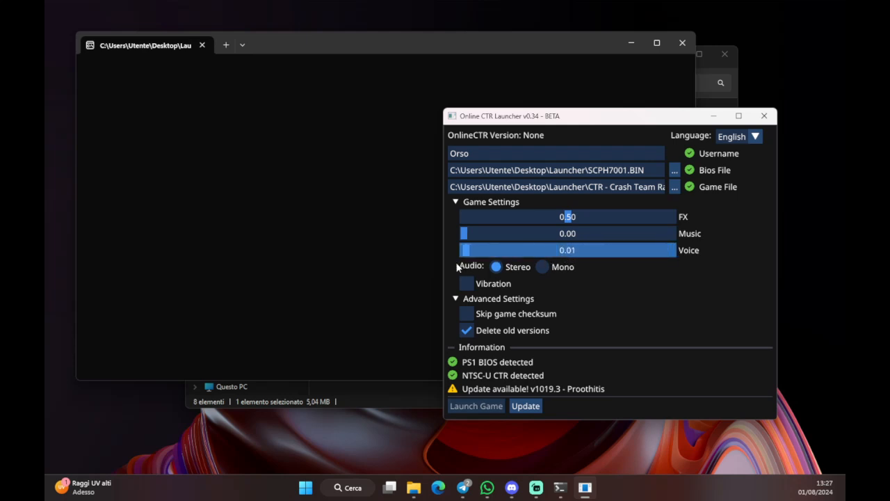
left_click_drag(466, 249, 678, 250)
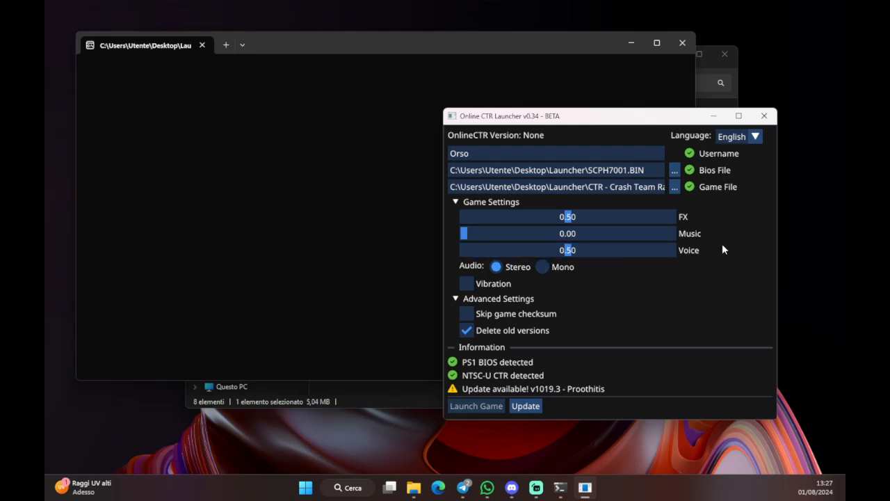
left_click(466, 283)
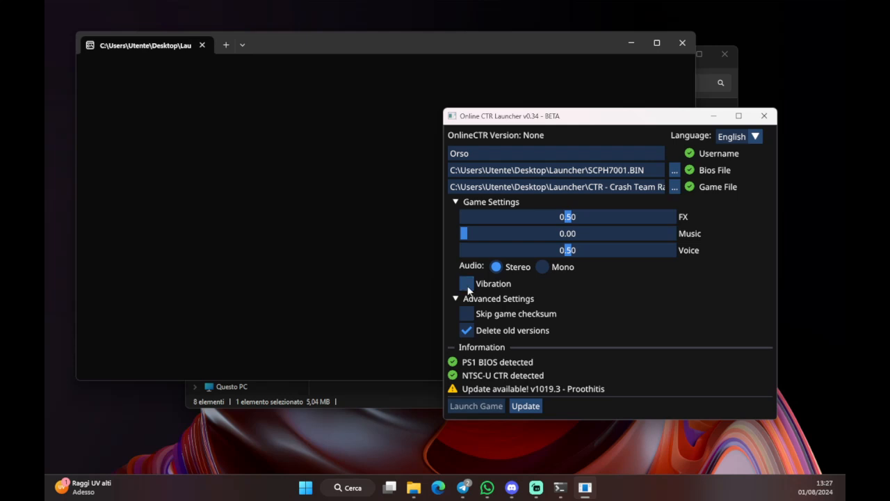
left_click(466, 283)
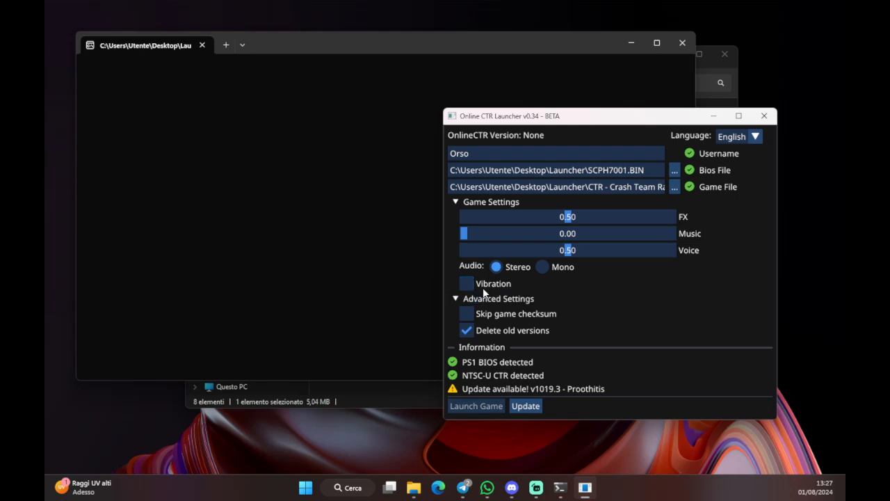
Step: Collapse the Game Settings header, leaving Advanced Settings visible
left_click(455, 201)
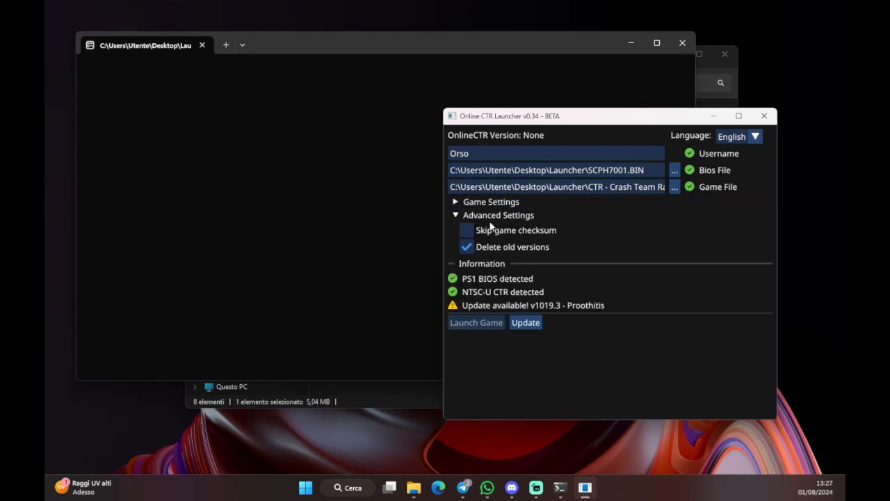
mouse_move(565, 235)
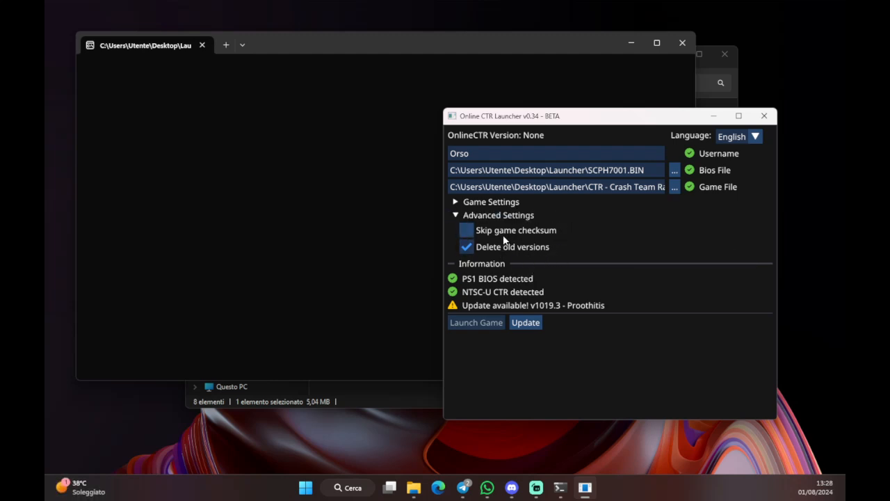
mouse_move(504, 233)
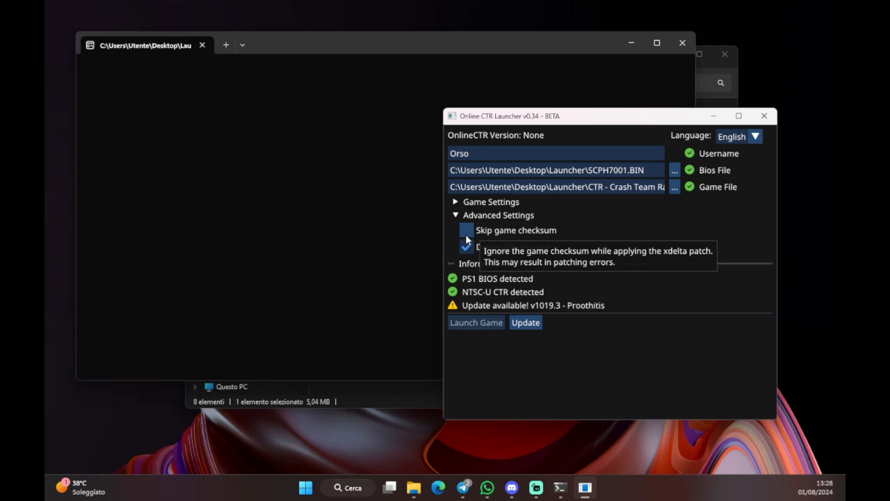
mouse_move(518, 234)
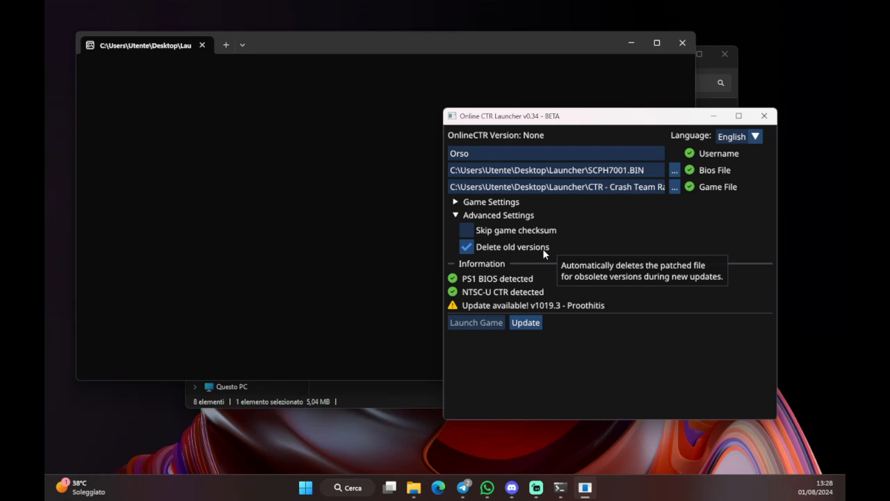
mouse_move(607, 287)
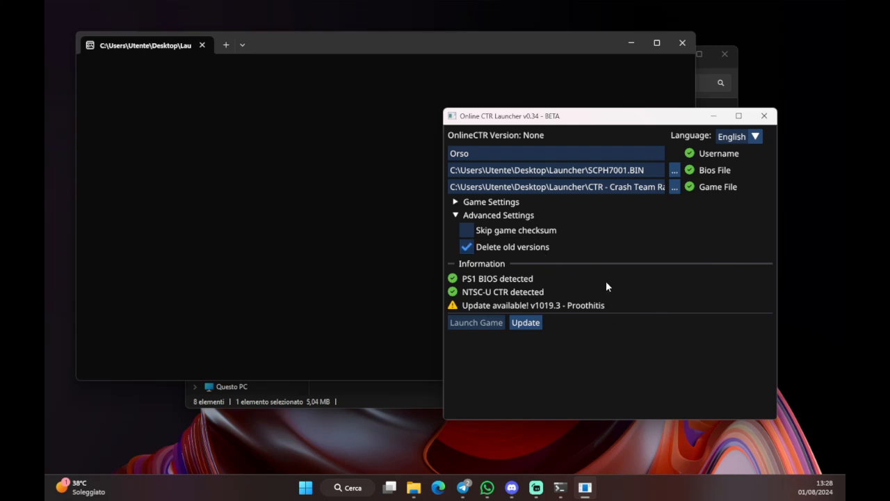
mouse_move(463, 311)
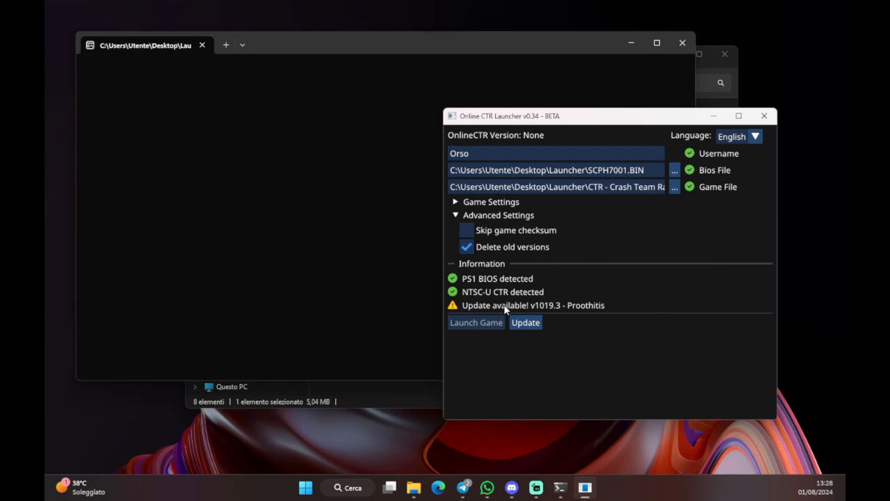
mouse_move(615, 313)
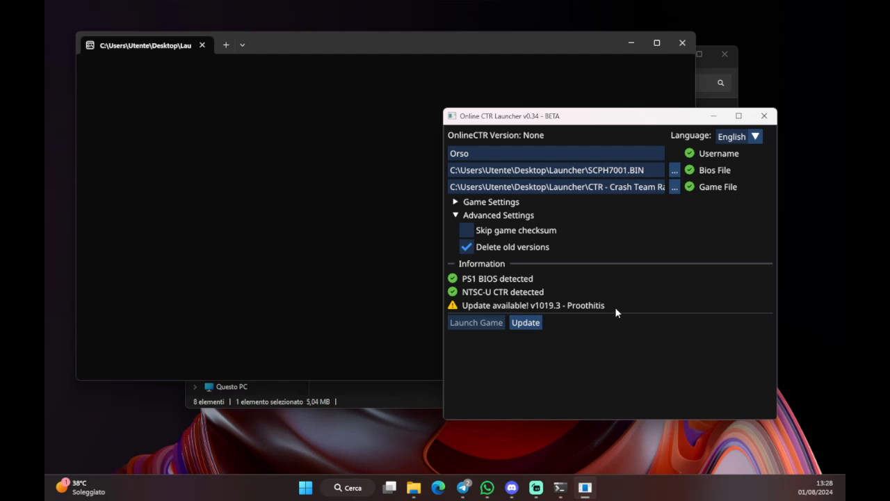
mouse_move(564, 315)
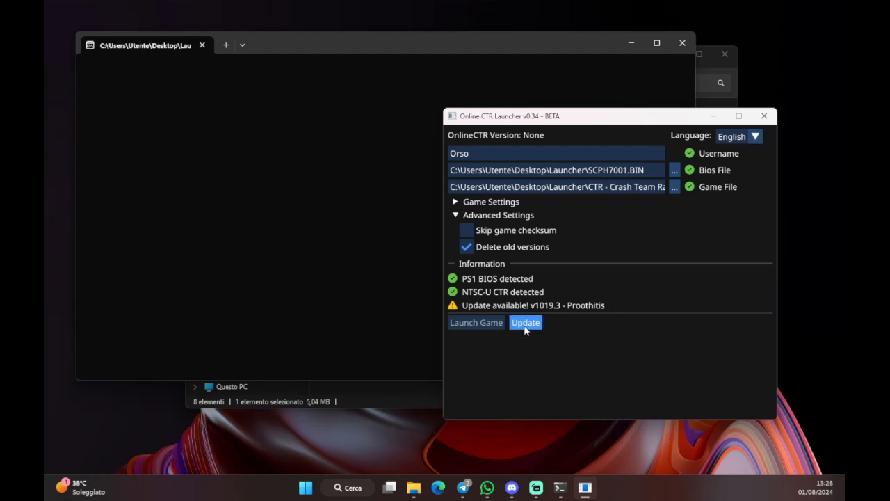
Step: Start the OnlineCTR v1019.3 update so DuckStation begins downloading
left_click(526, 322)
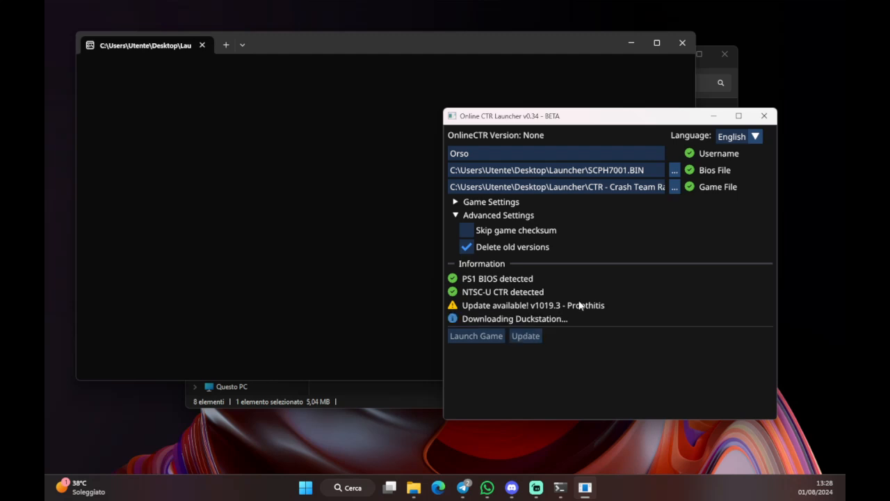
mouse_move(507, 323)
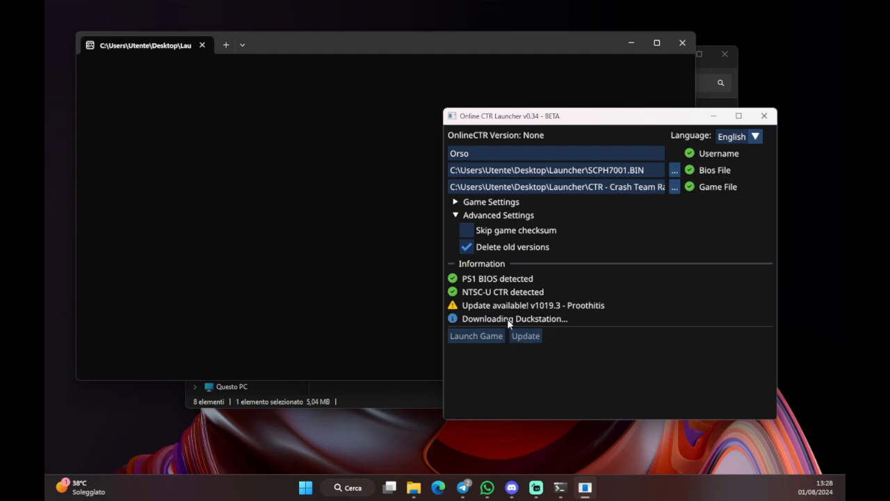
mouse_move(560, 301)
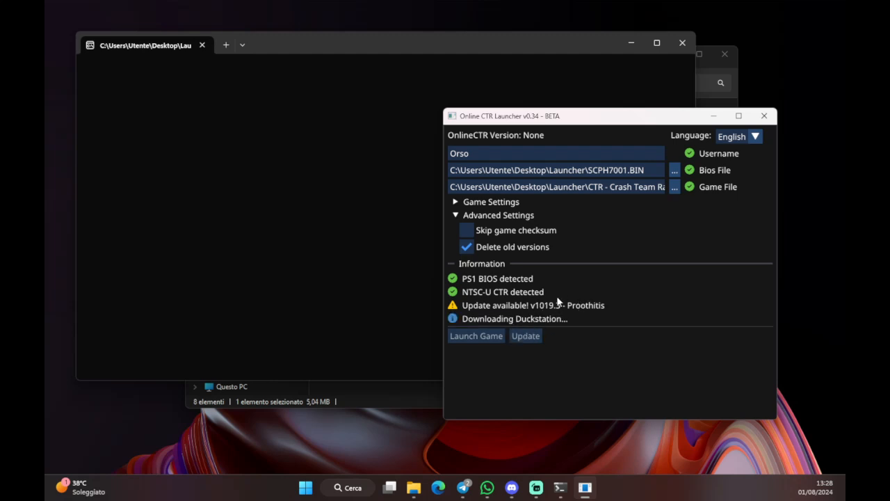
mouse_move(567, 285)
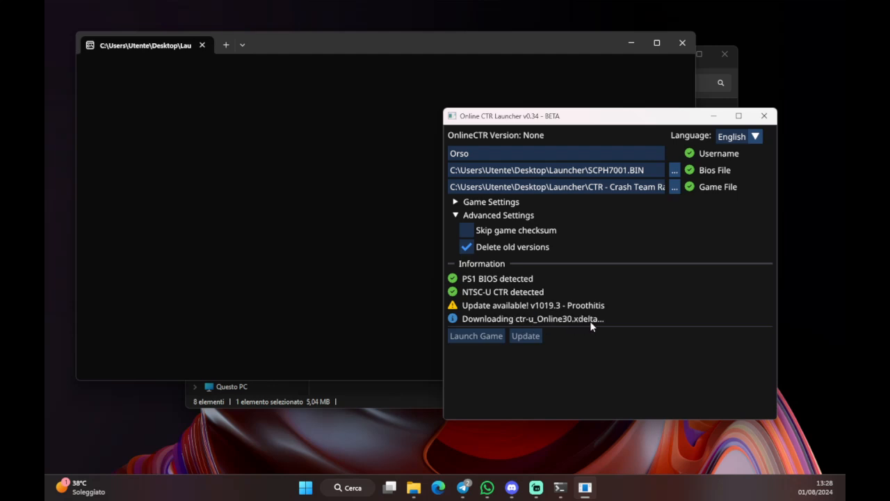
mouse_move(600, 327)
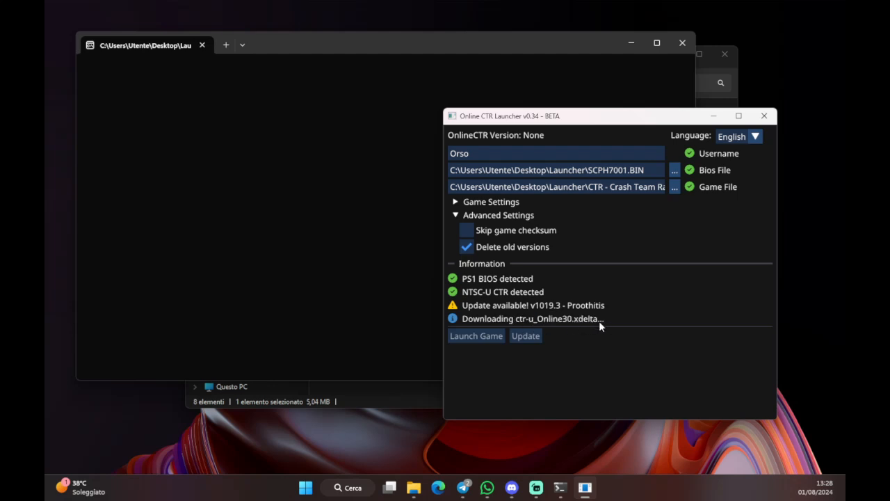
mouse_move(647, 253)
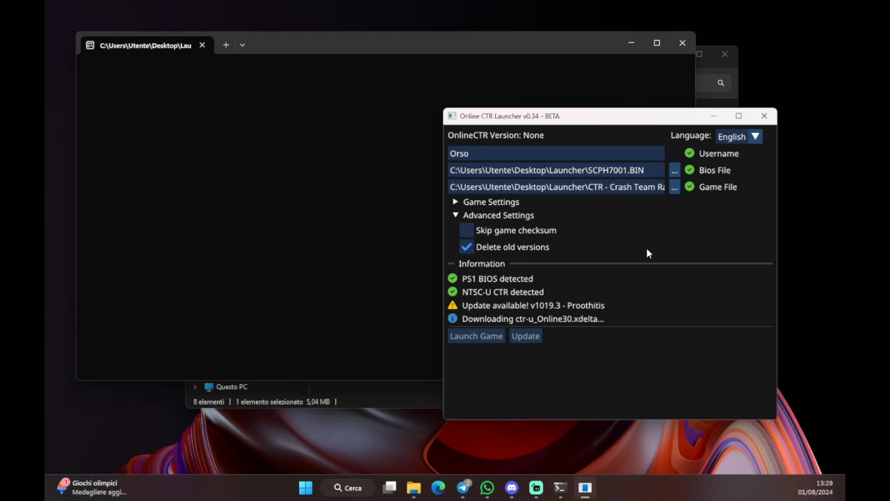
mouse_move(647, 295)
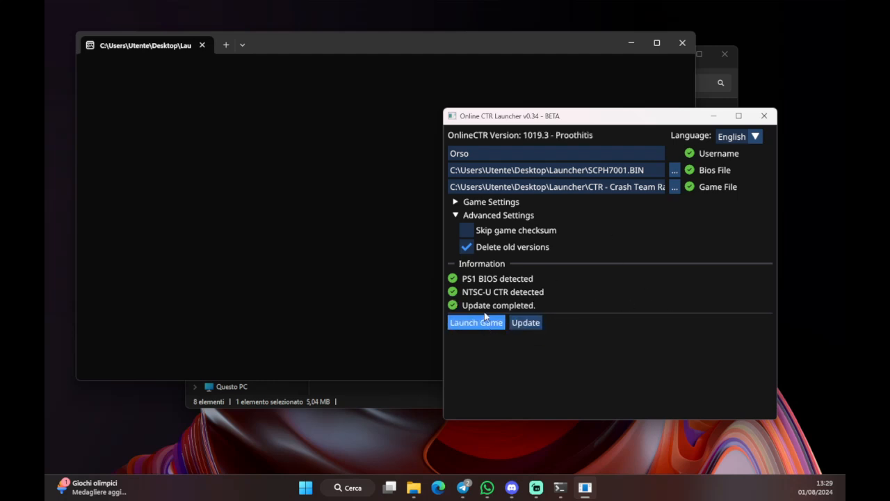
mouse_move(587, 291)
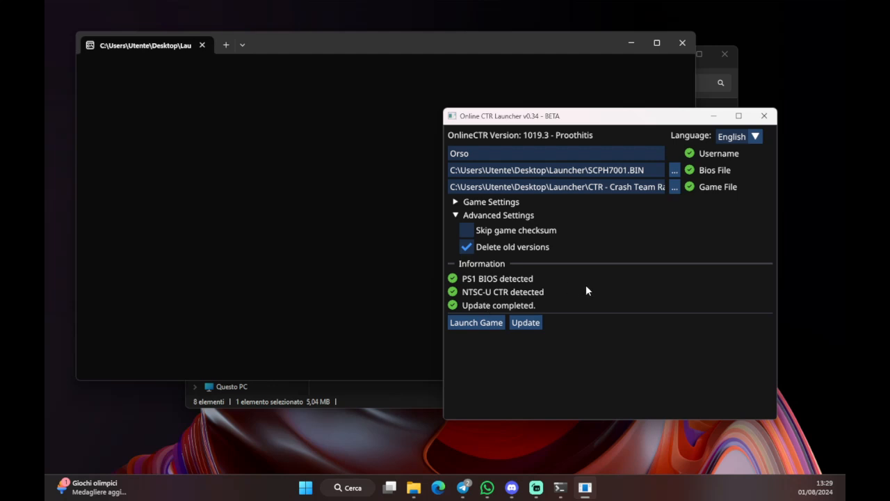
mouse_move(585, 254)
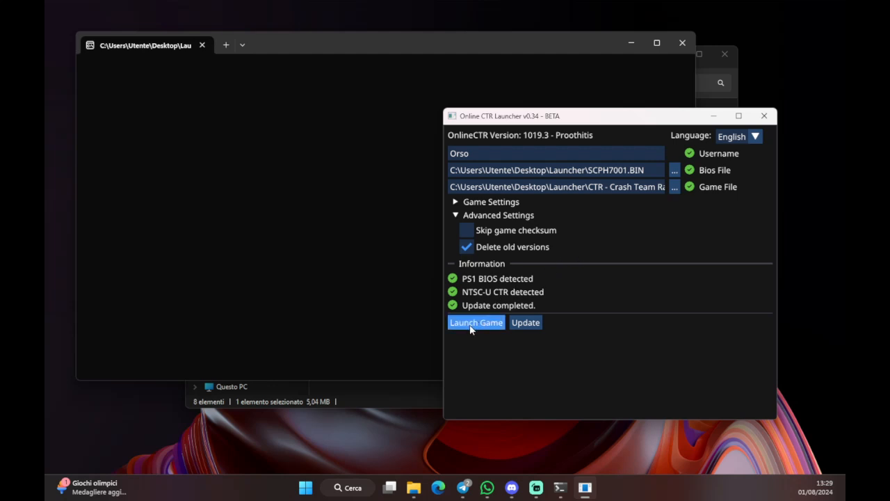
Step: Launch the patched CTR in DuckStation and maximize the game window
left_click(476, 322)
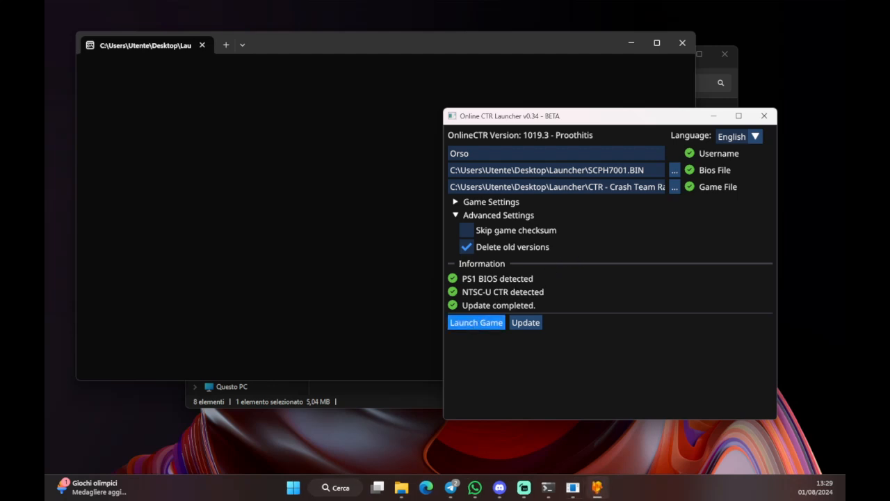
left_click(476, 322)
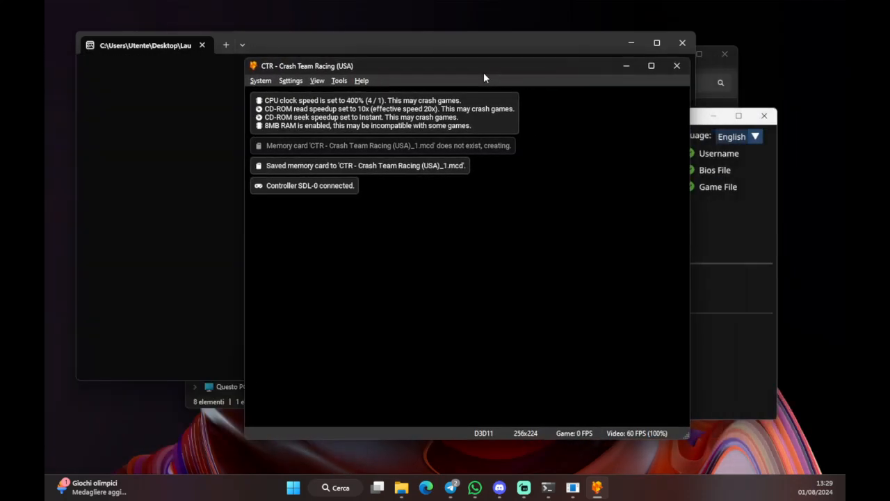
left_click(651, 66)
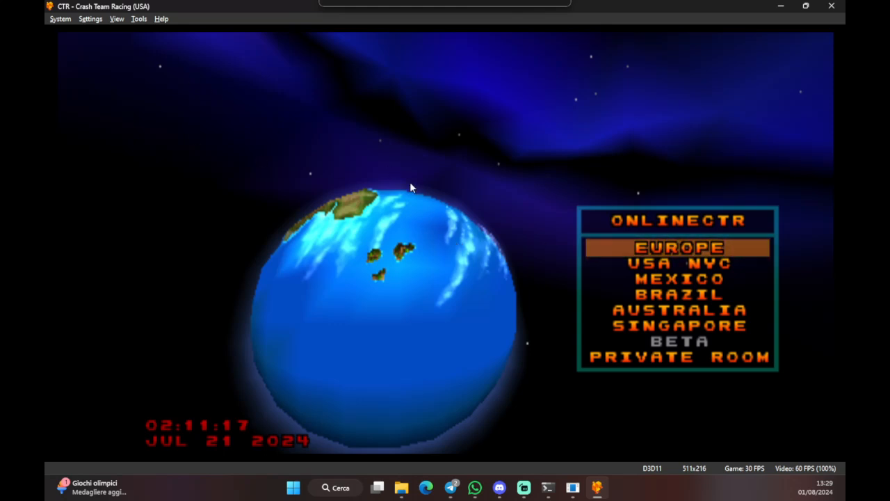
mouse_move(215, 197)
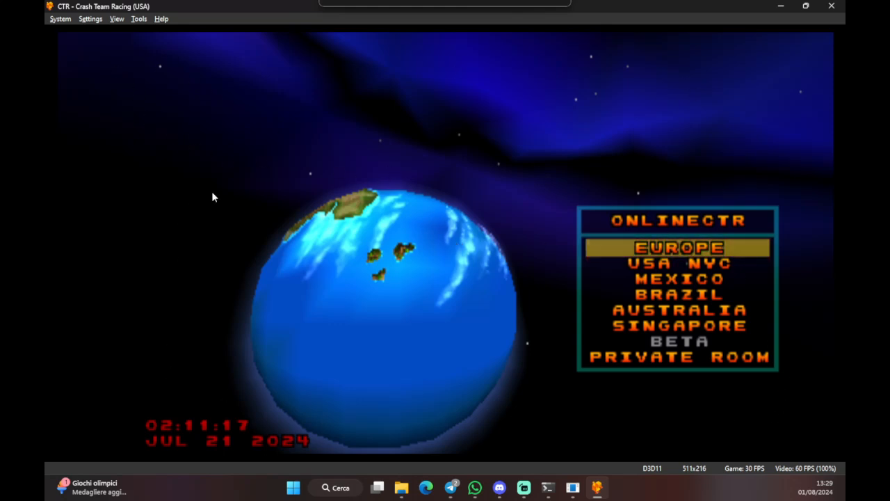
mouse_move(292, 362)
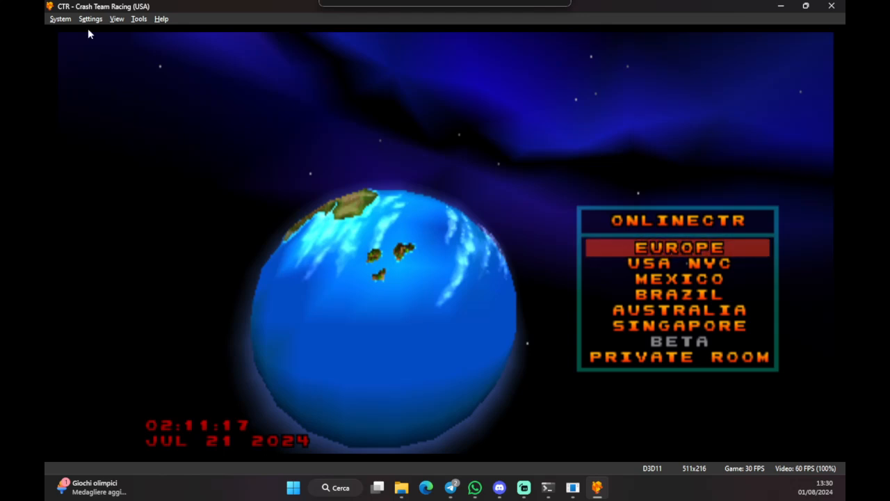
Step: Open and dismiss DuckStation's Settings menu, keeping the game windowed beside the client console
left_click(90, 19)
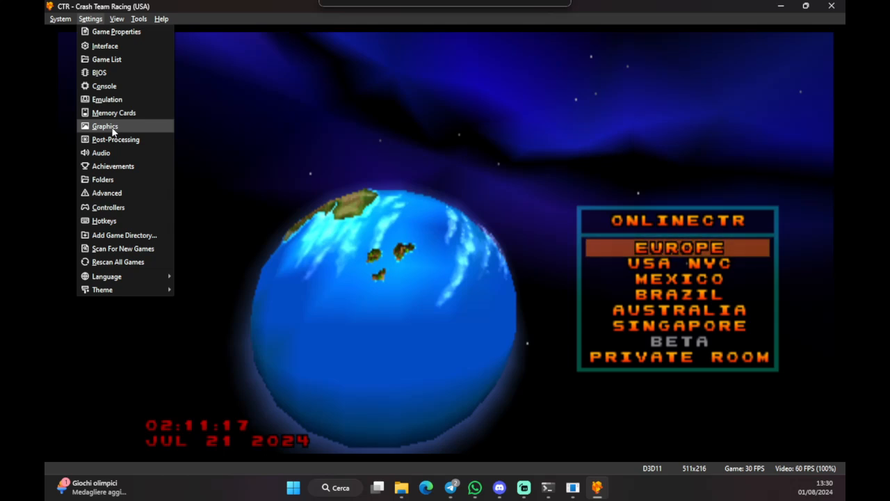
left_click(445, 103)
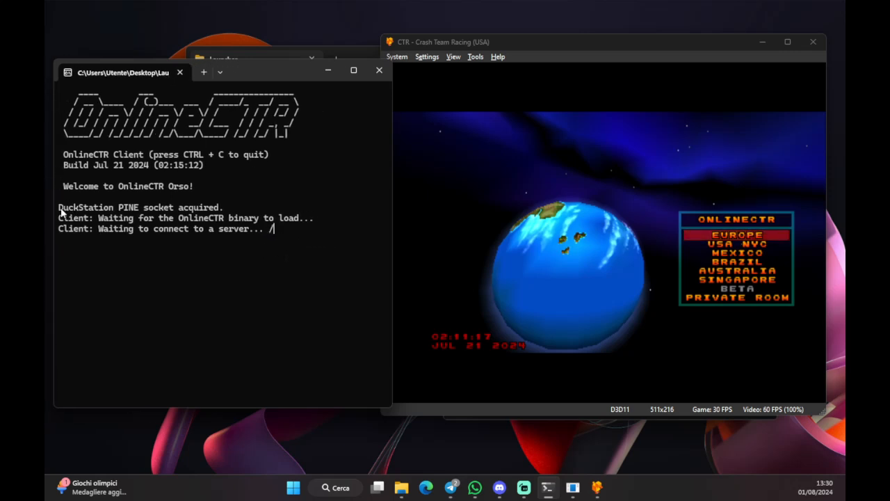
Step: Launch DuckStation, confirm Enable PINE is checked on slot 28011, then close it
double_click(139, 207)
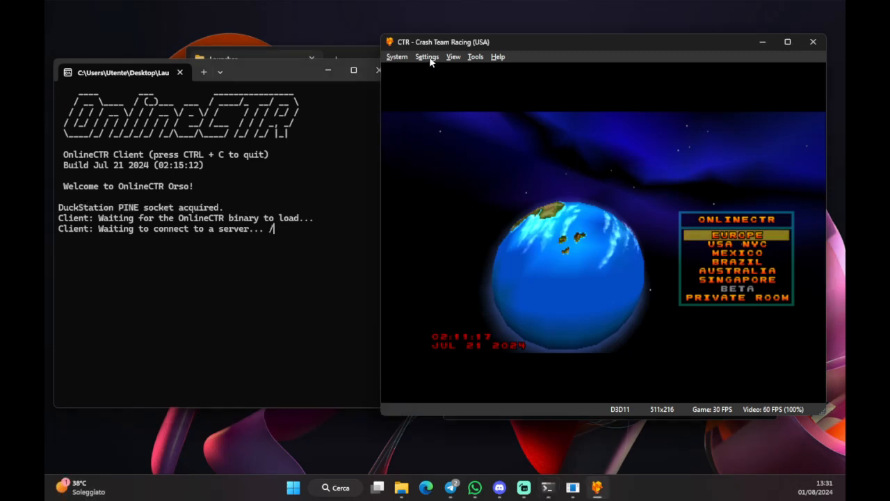
left_click(427, 56)
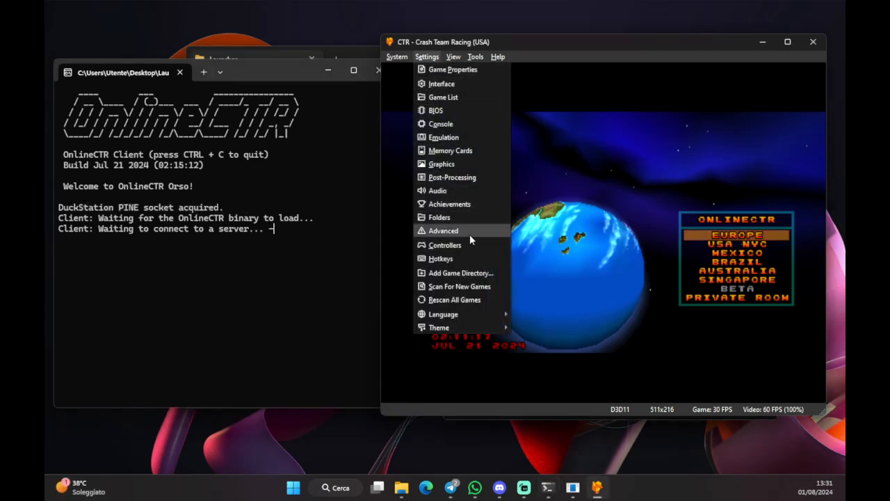
left_click(443, 230)
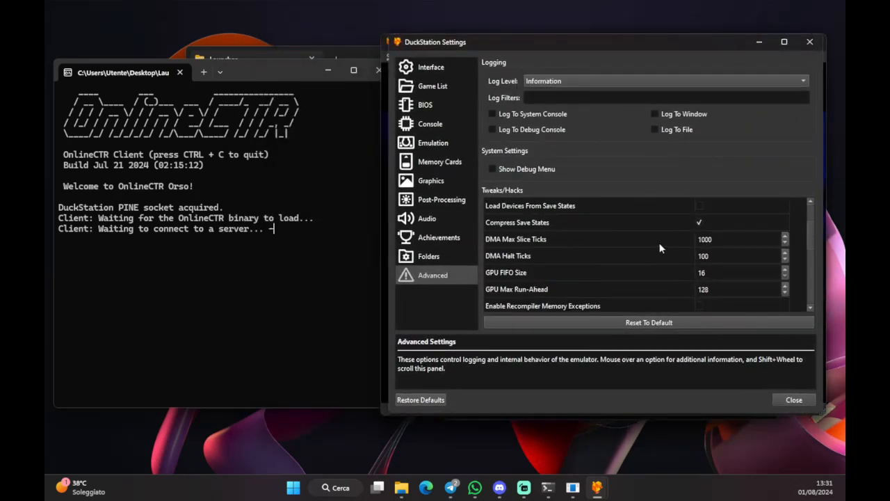
scroll("down", 3)
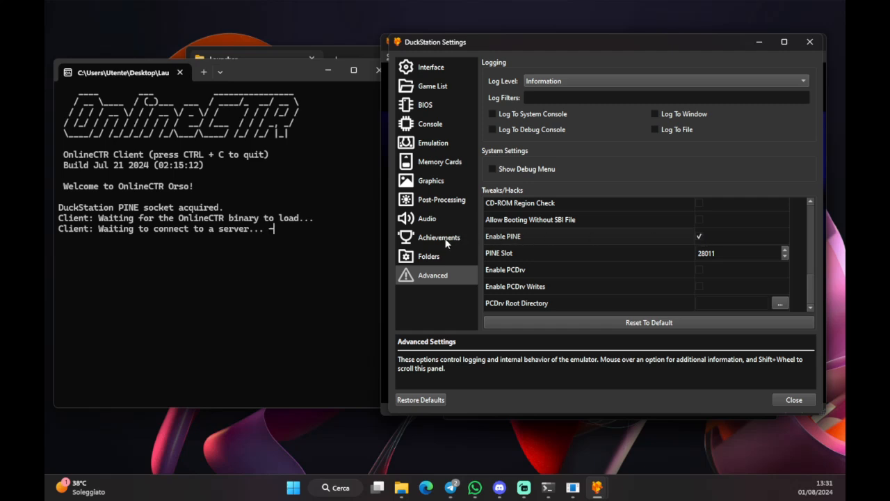
left_click(793, 399)
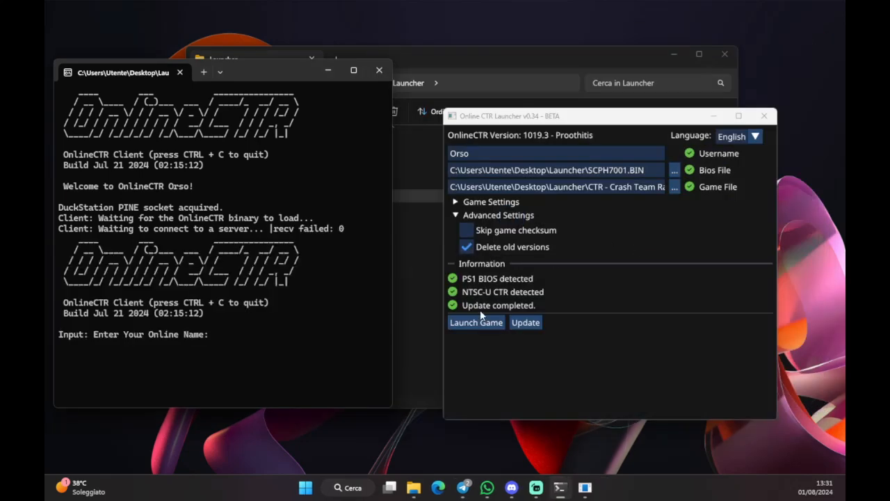
Step: Return to the DuckStation window and open its Controllers settings
left_click(475, 322)
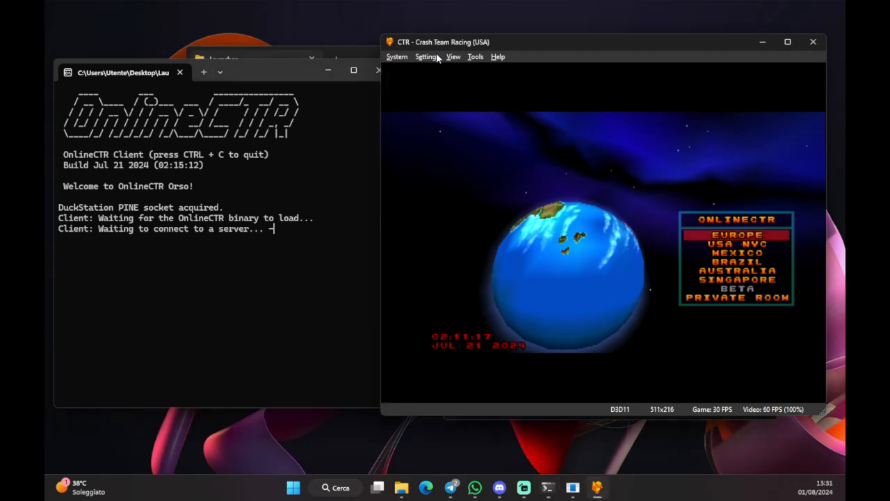
left_click(426, 57)
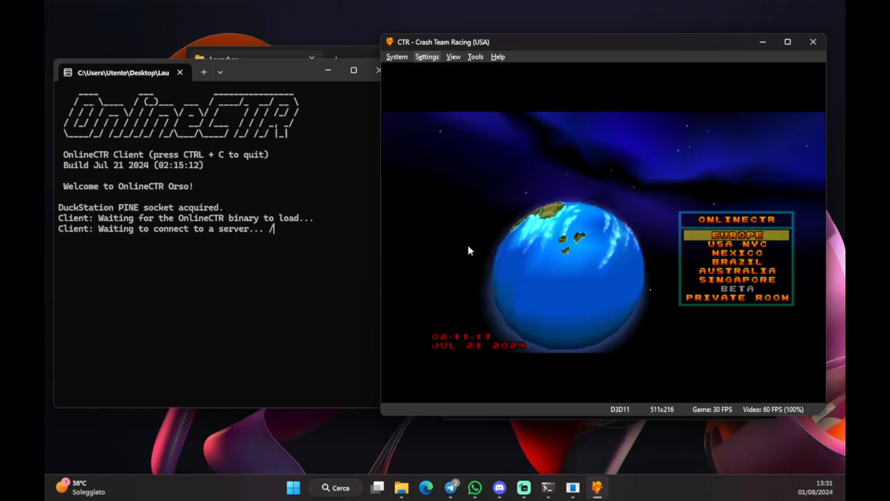
left_click(426, 56)
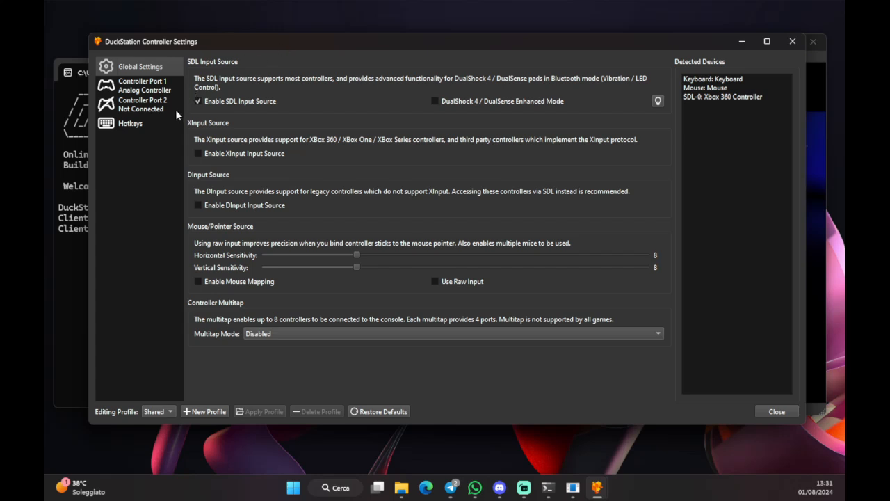
mouse_move(172, 122)
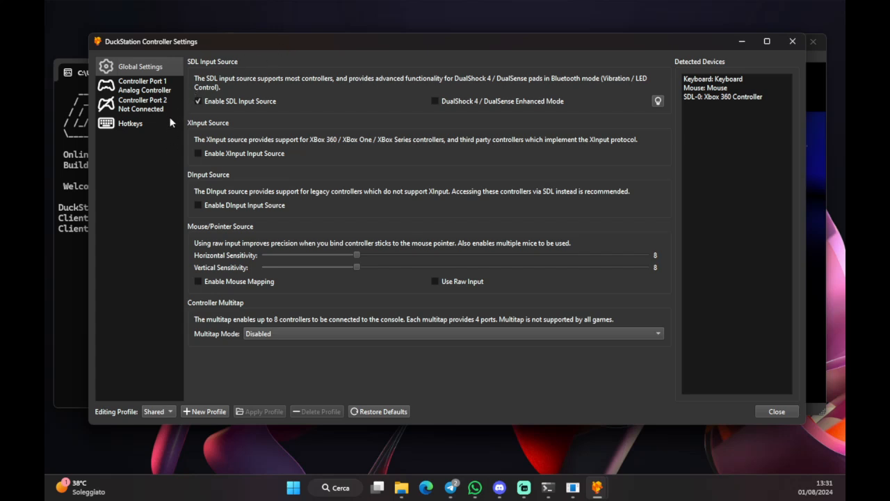
Step: Check Controller Port 2, then show Controller Port 1's analog controller bindings
left_click(142, 104)
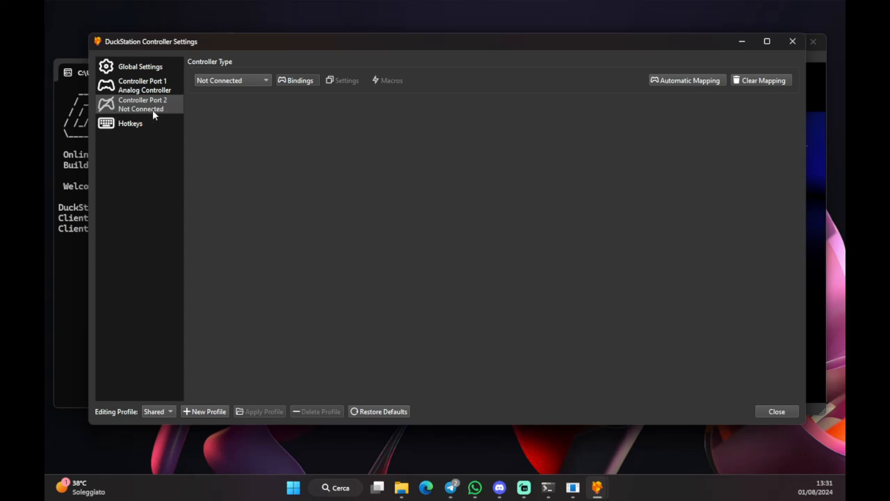
mouse_move(152, 115)
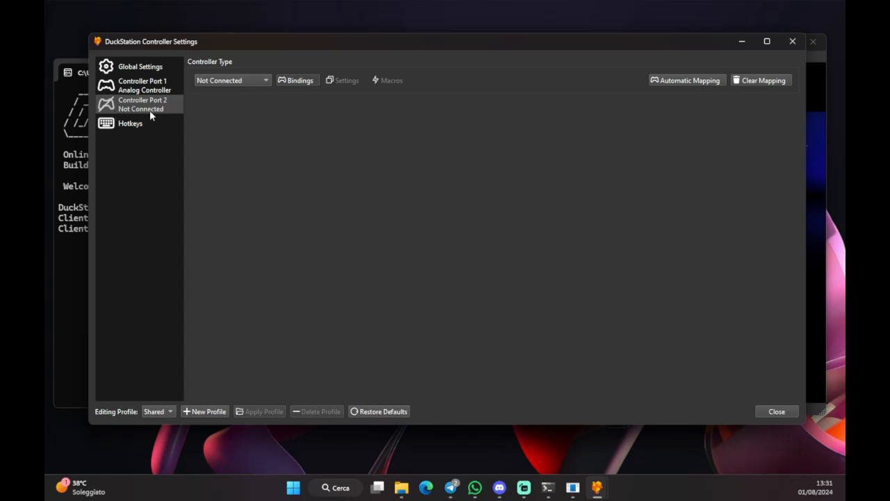
left_click(143, 85)
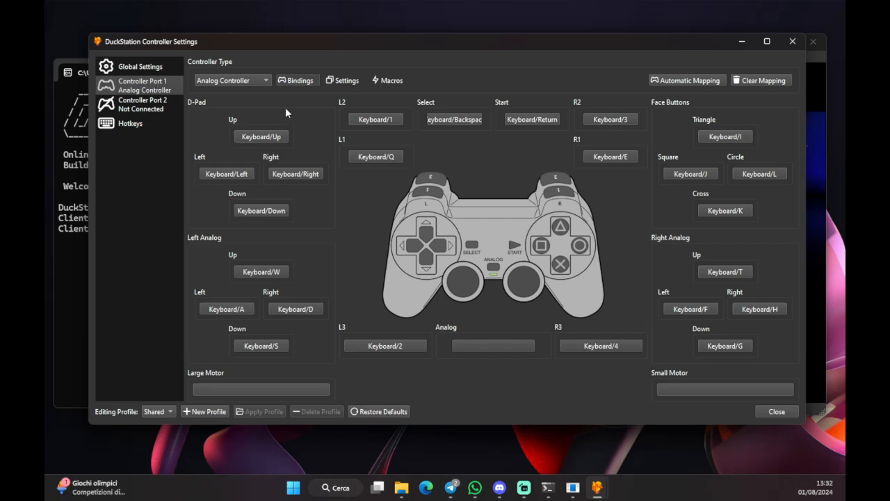
mouse_move(303, 157)
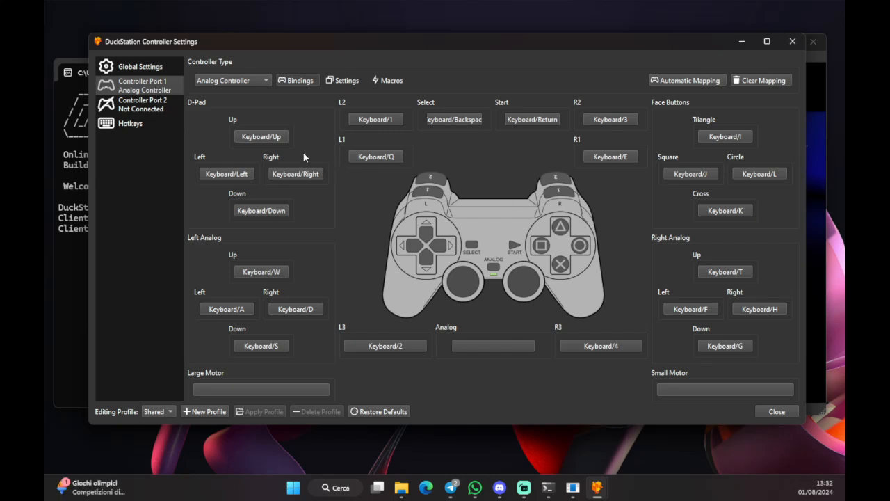
mouse_move(614, 128)
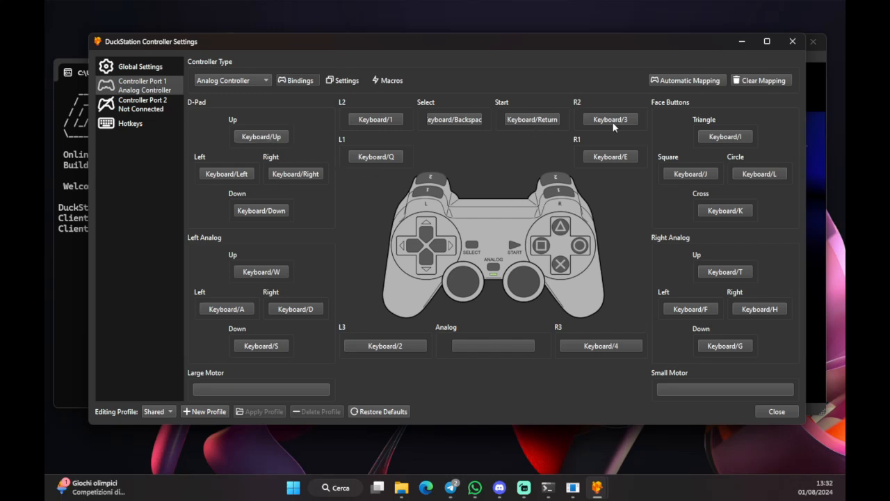
mouse_move(261, 137)
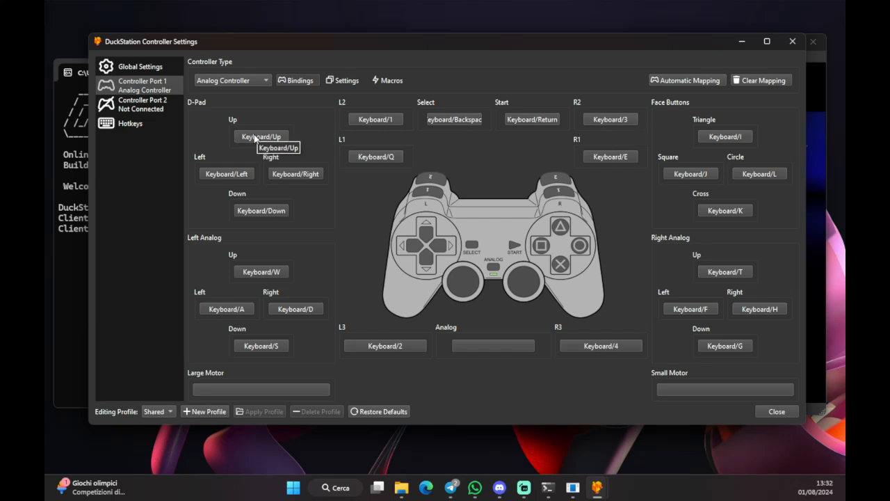
mouse_move(285, 114)
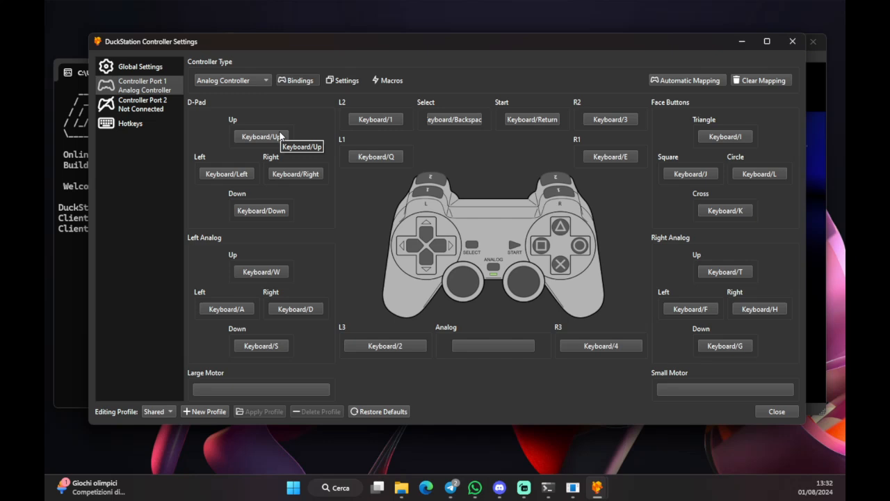
mouse_move(278, 136)
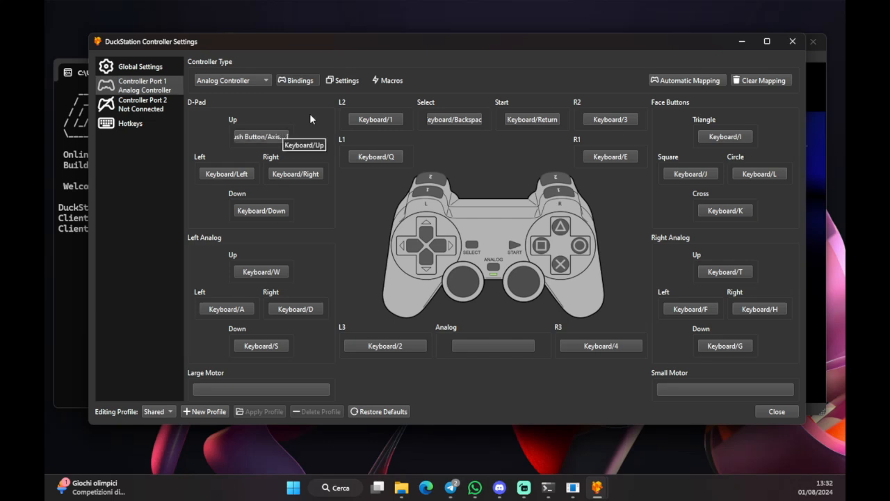
Step: Rebind D-pad Left, D-pad Down and left stick up/down to the SDL gamepad
left_click(261, 135)
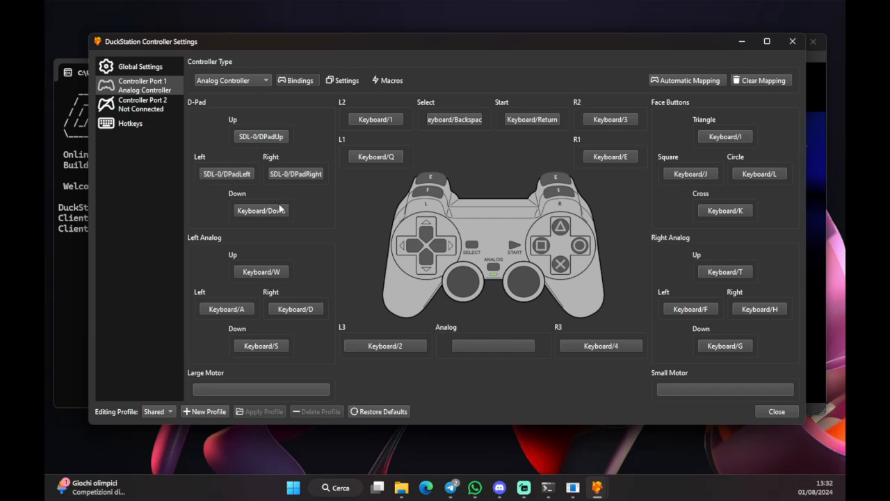
left_click(260, 210)
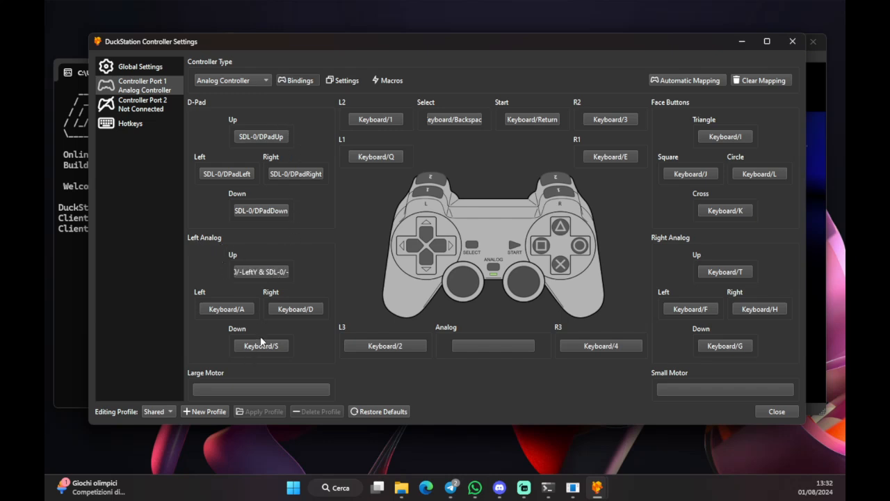
left_click(261, 271)
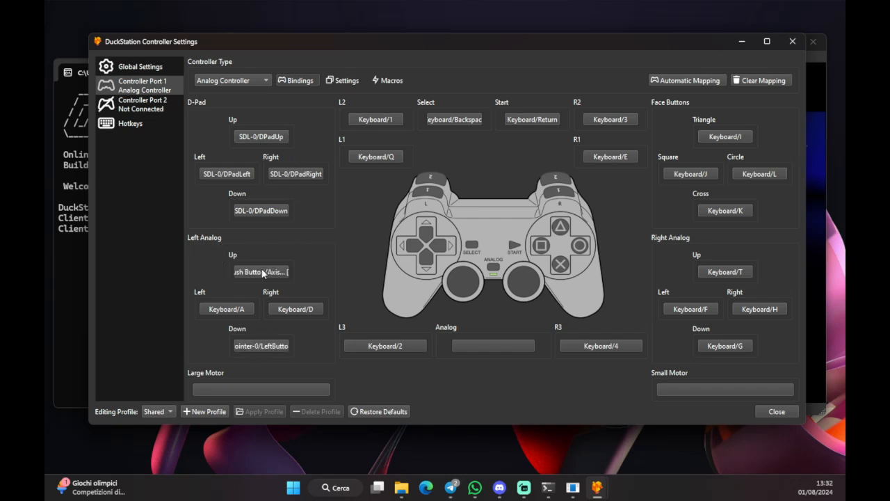
left_click(261, 271)
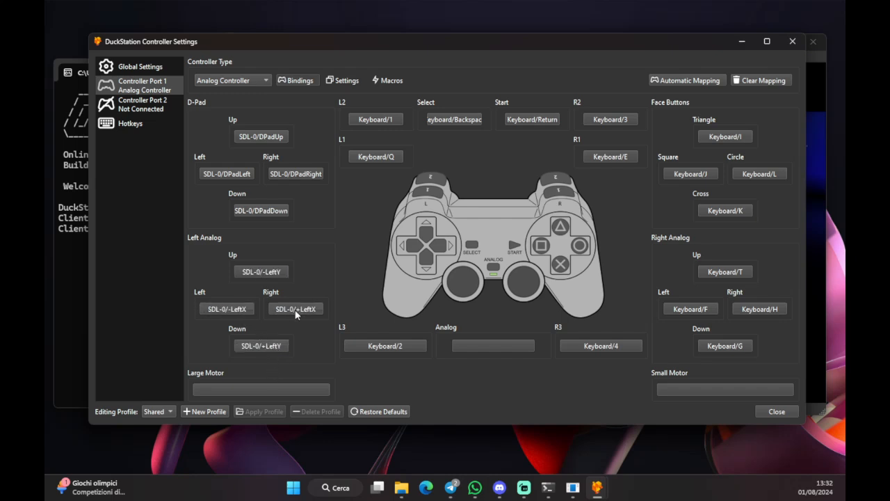
mouse_move(375, 119)
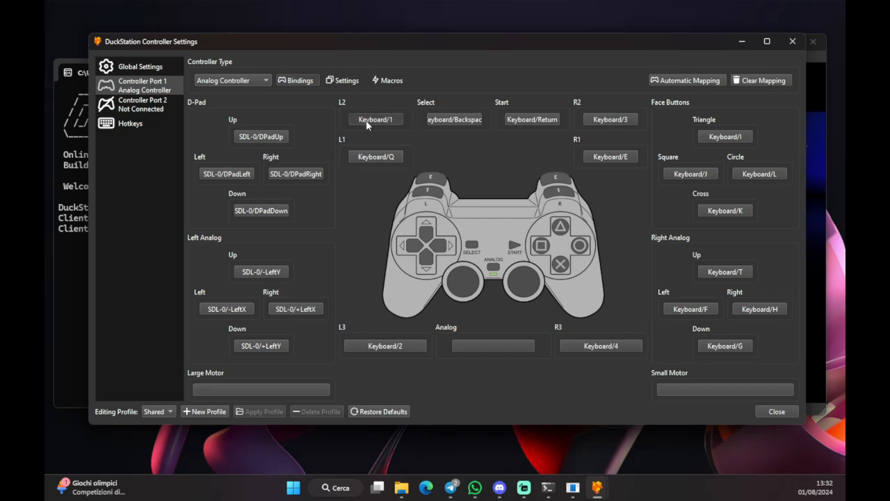
Step: Map L2, Select, Start, R3, face buttons and right analog axes to the gamepad
left_click(375, 157)
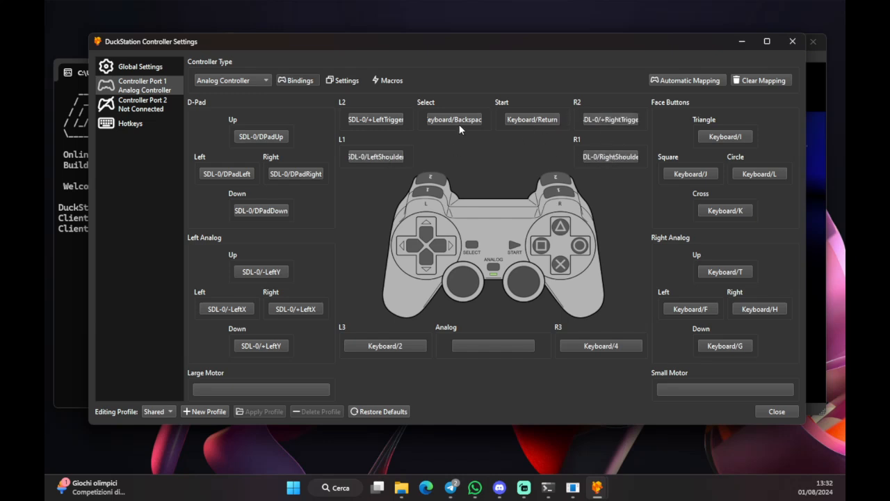
left_click(454, 119)
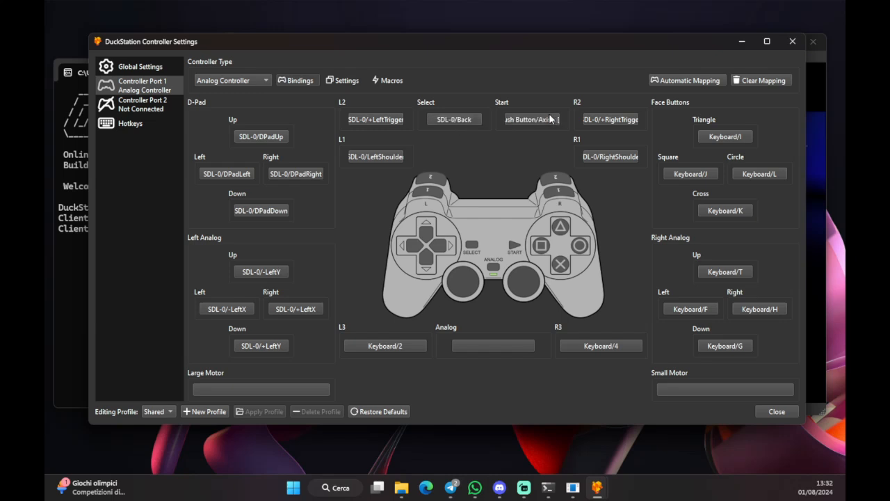
left_click(384, 345)
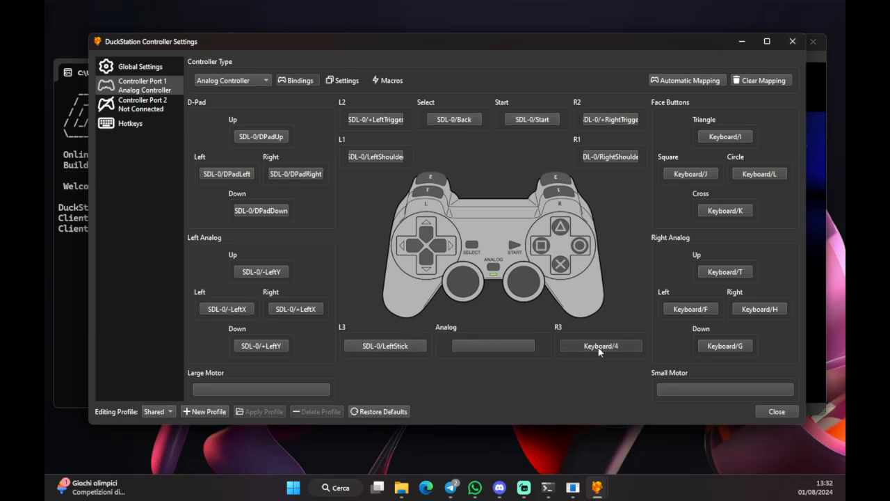
left_click(600, 345)
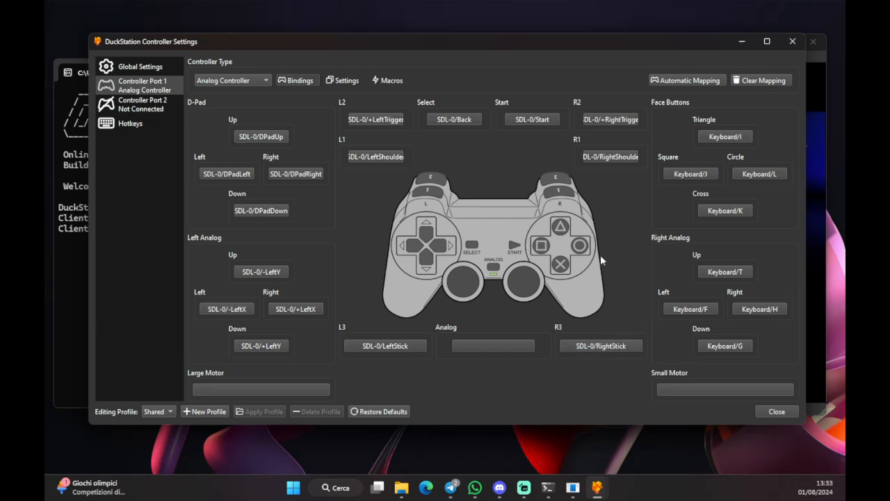
left_click(725, 136)
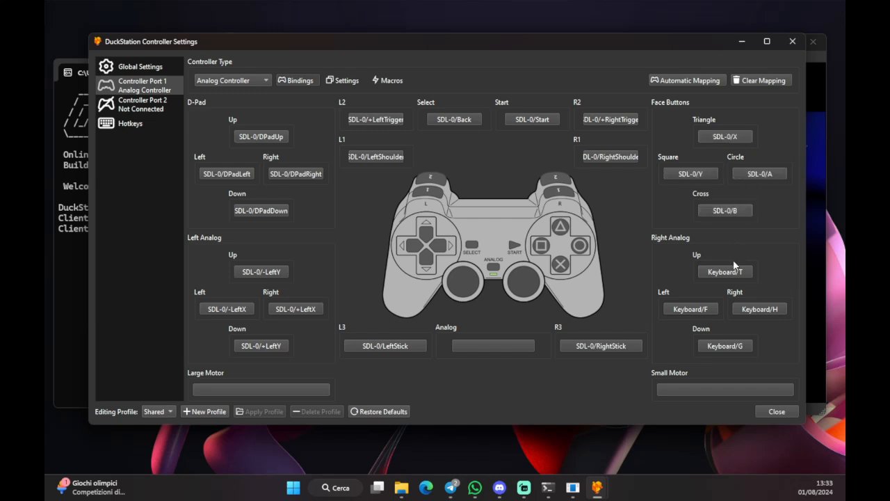
left_click(725, 271)
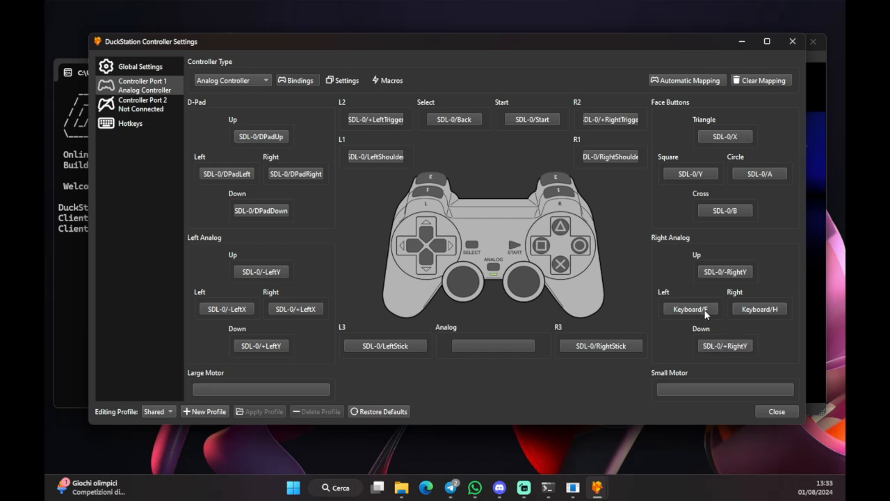
left_click(690, 308)
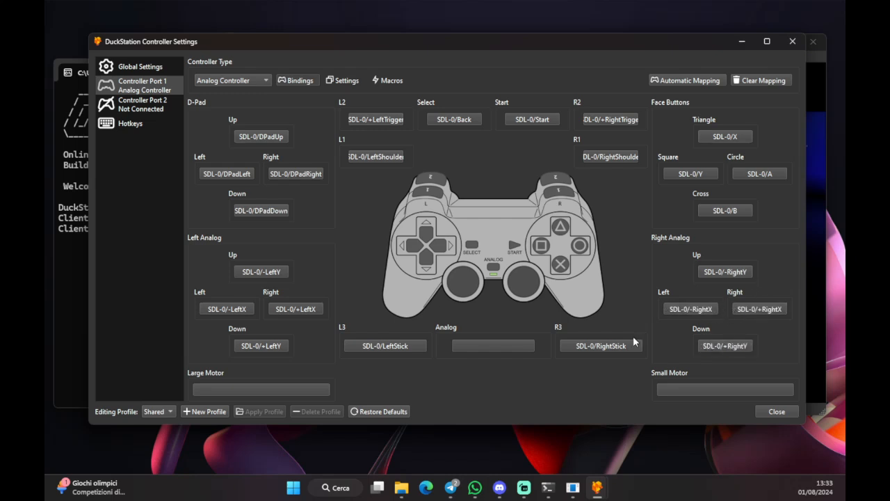
mouse_move(452, 217)
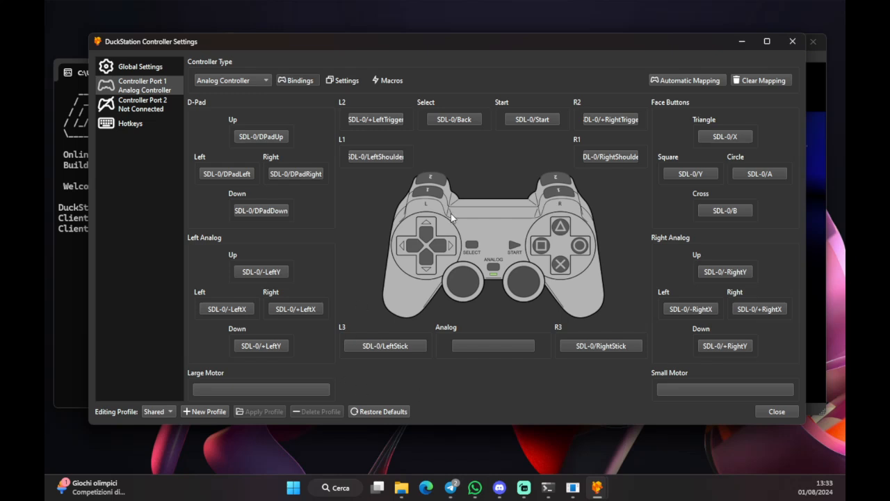
mouse_move(788, 424)
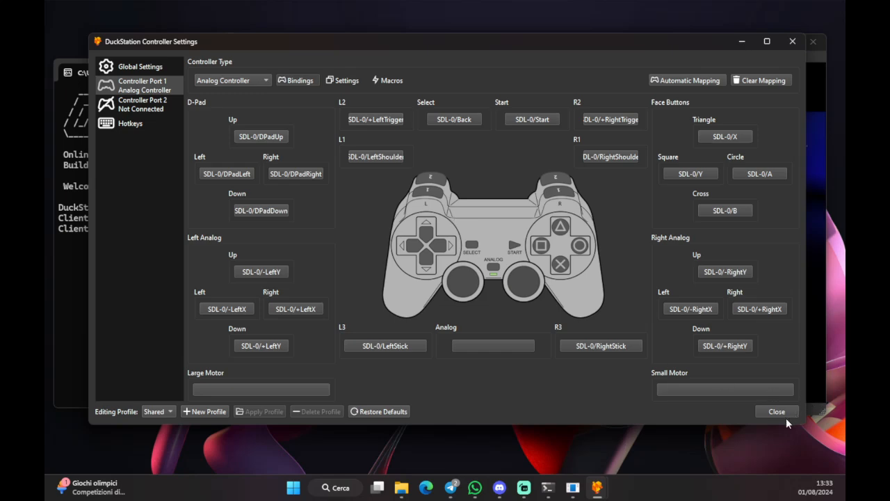
Step: Close controller settings, maximize the CTR window and focus it to choose EUROPE
left_click(776, 411)
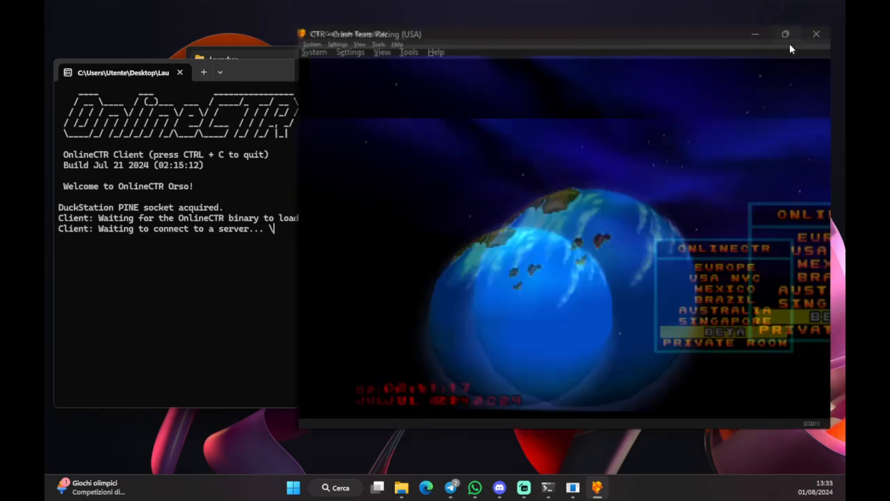
left_click(785, 33)
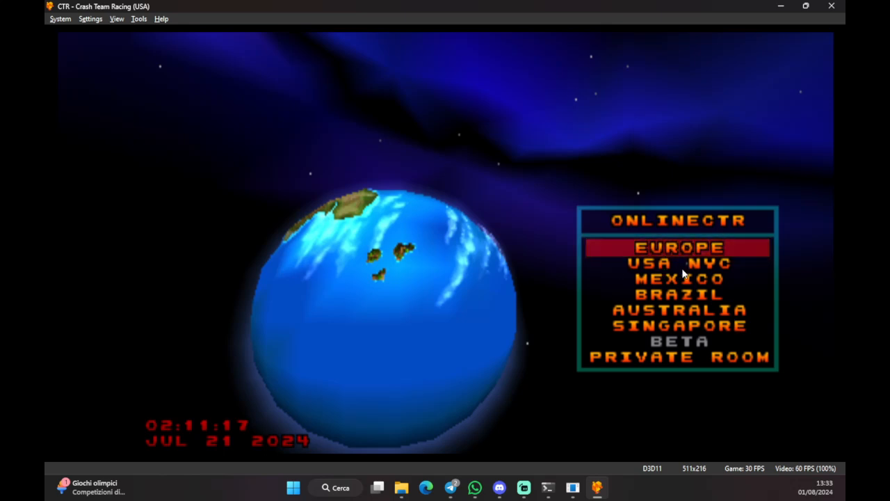
mouse_move(580, 278)
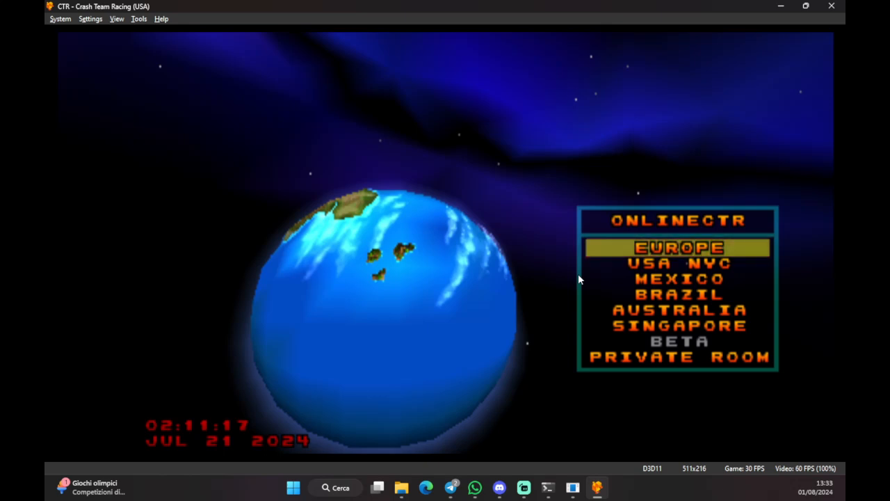
mouse_move(542, 284)
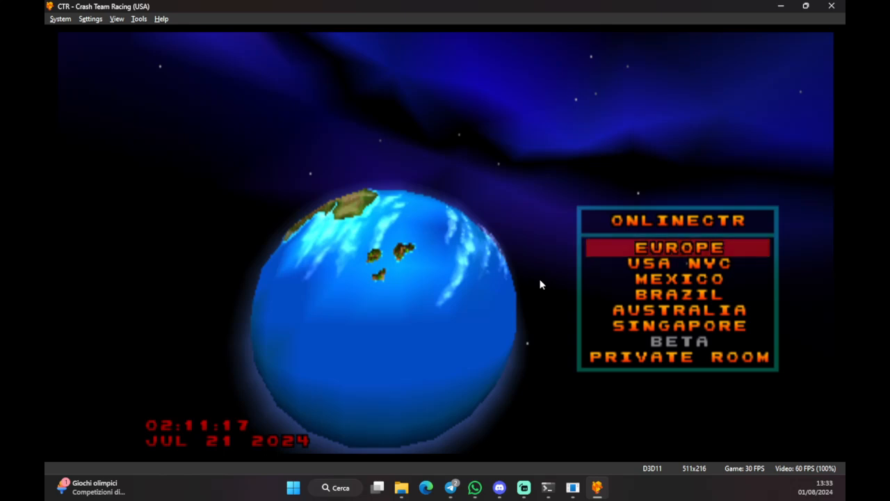
left_click(679, 247)
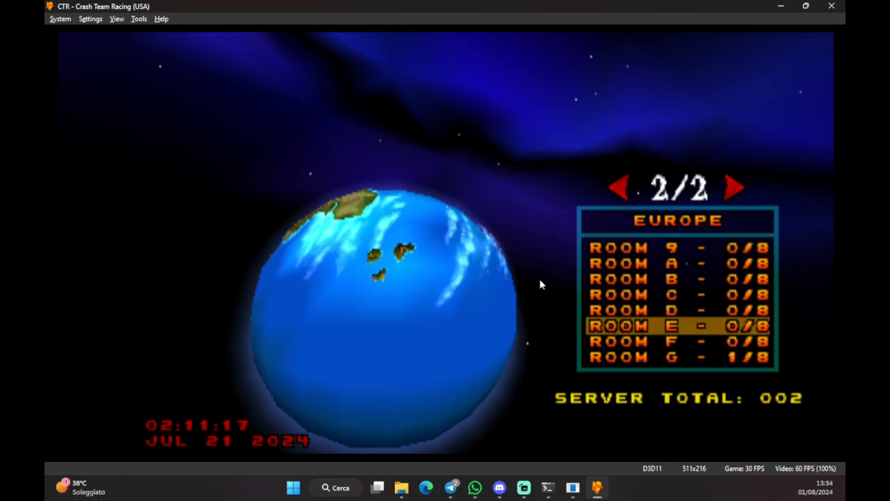
Step: Go to page 1 of the Europe rooms and join Room A
left_click(617, 187)
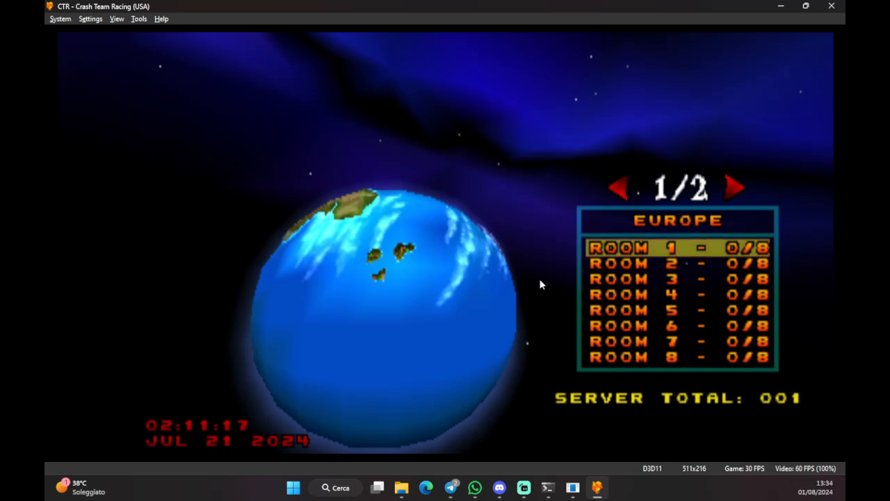
left_click(735, 188)
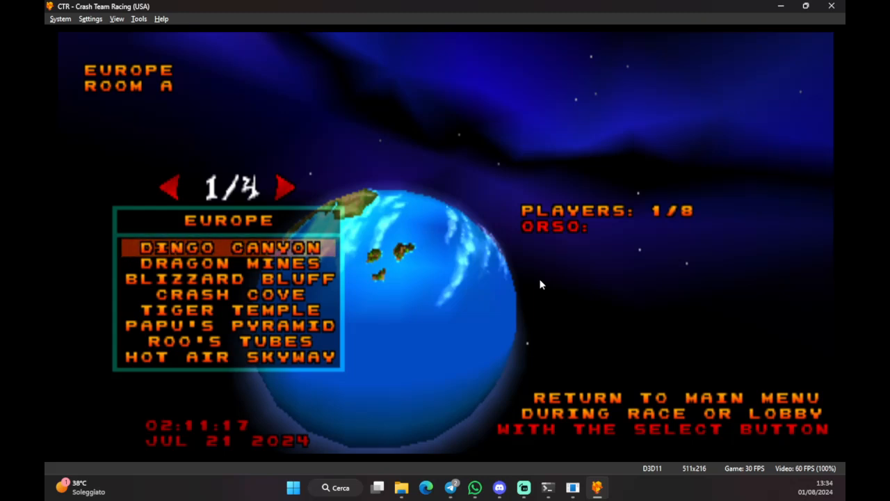
Step: Pick Crash Cove, step through N. Gin to Polar, and confirm Polar
key("Down")
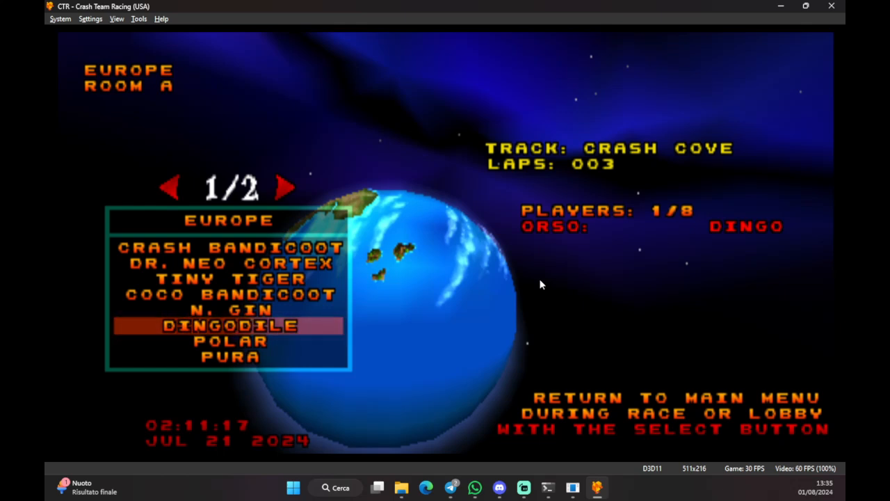
key("Up")
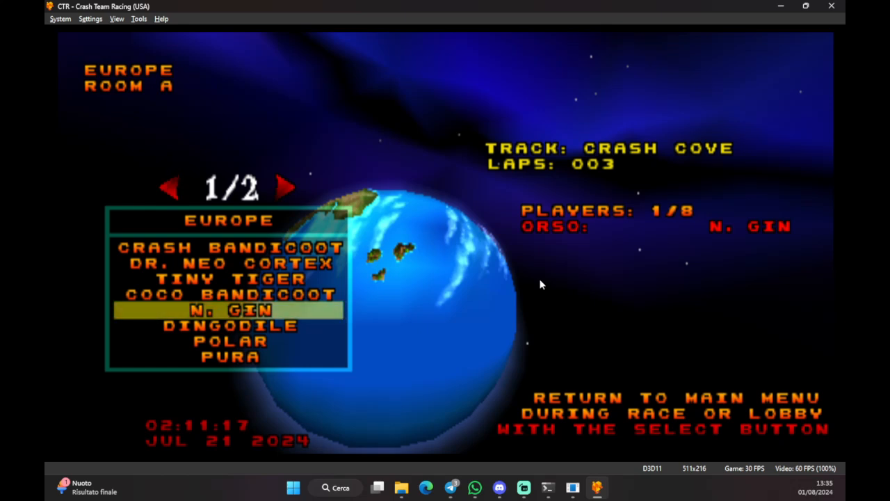
key("Up")
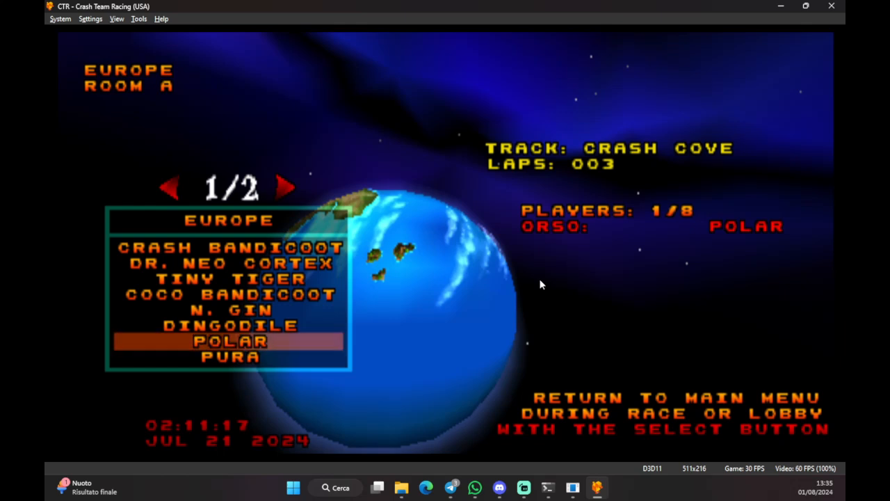
key("up")
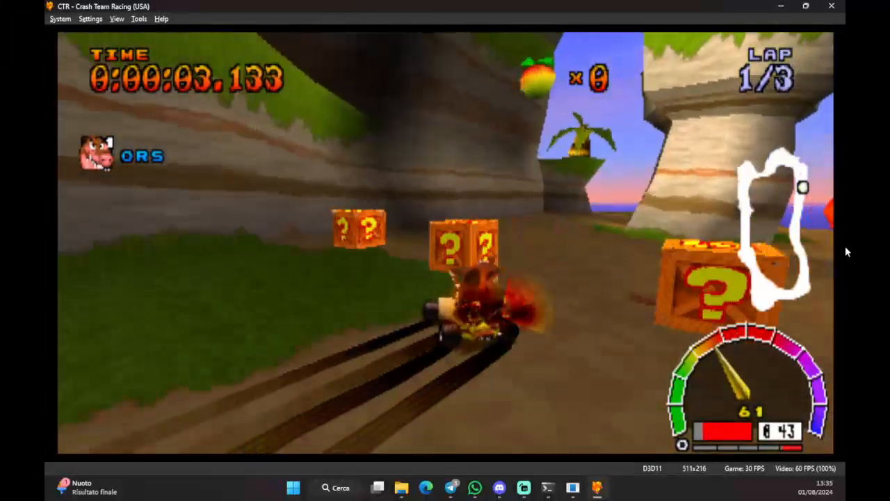
Step: Pause the Crash Cove race, quit to the main menu and reopen Europe
key("esc")
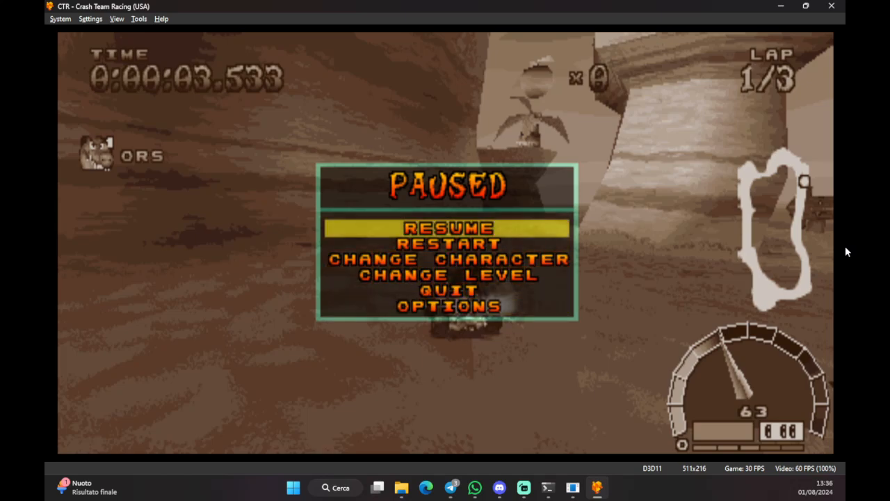
left_click(447, 228)
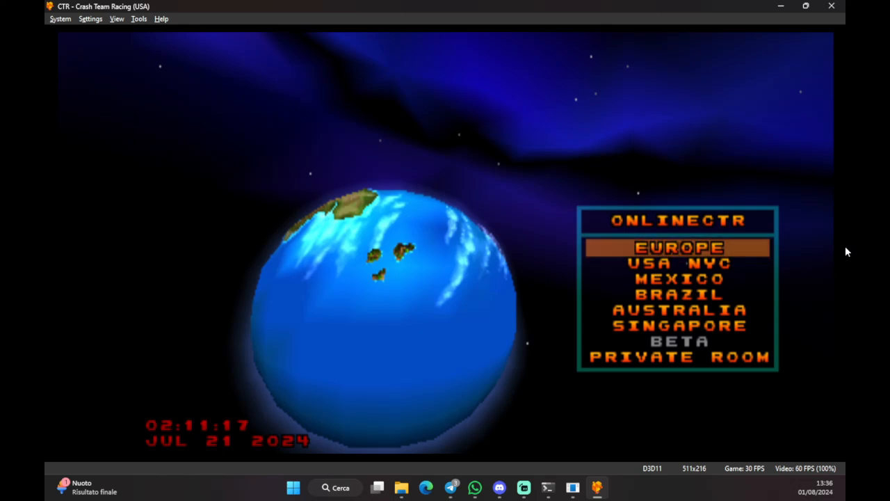
left_click(678, 247)
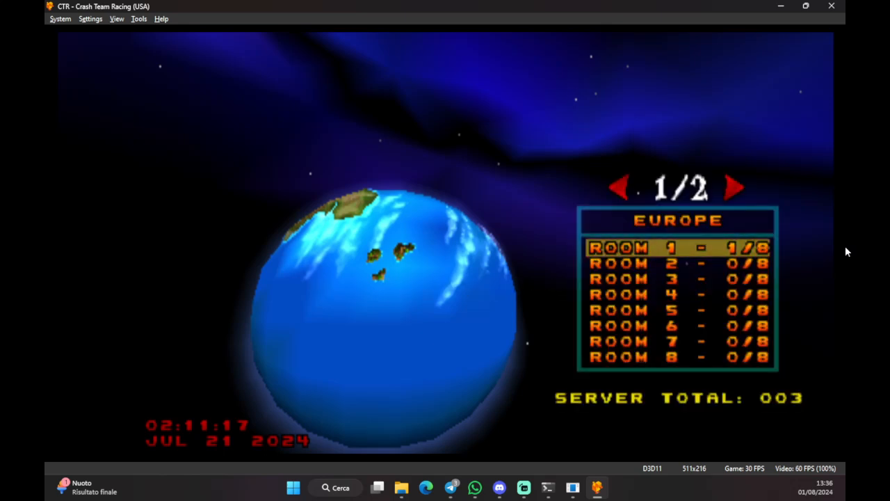